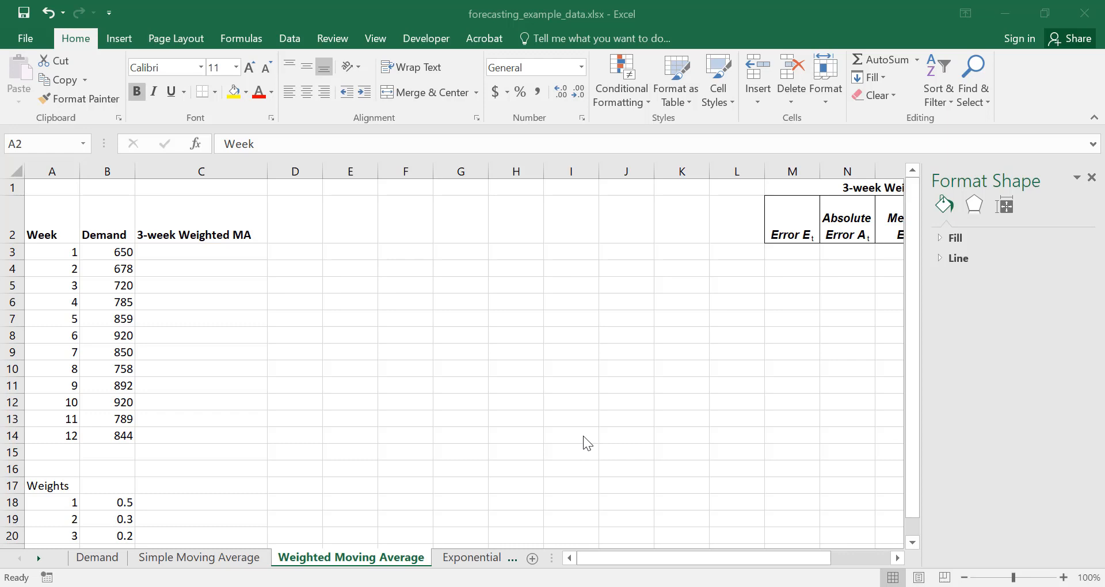
mouse_move(256, 482)
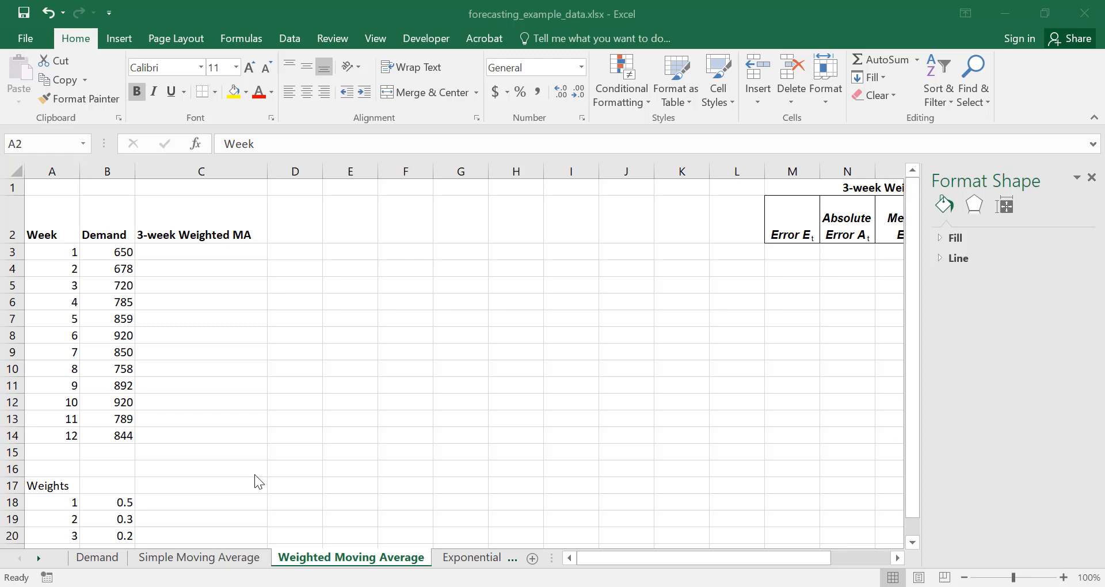
mouse_move(102, 537)
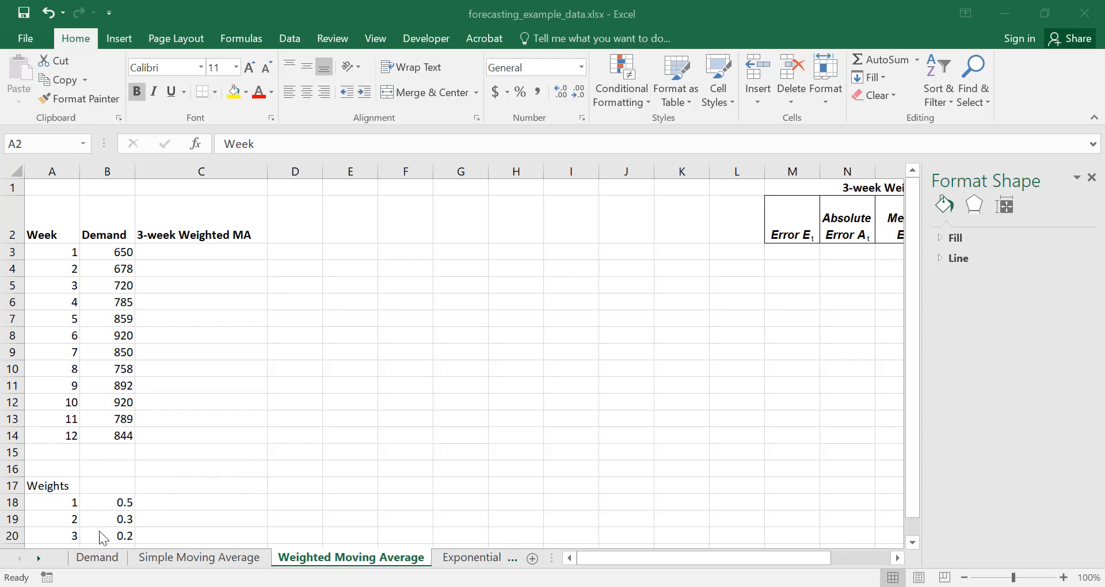
mouse_move(137, 515)
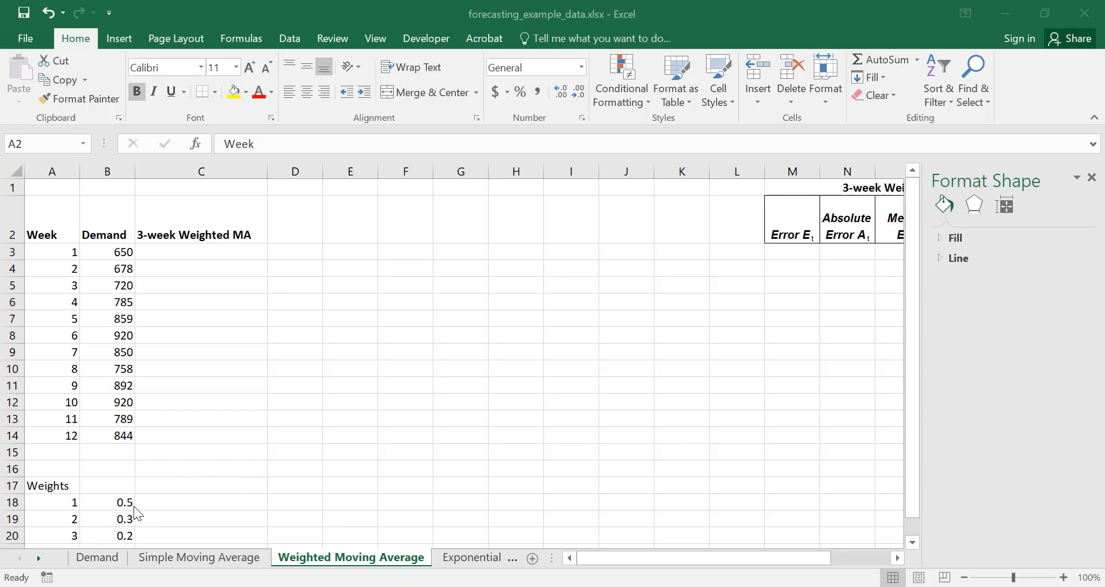
mouse_move(131, 541)
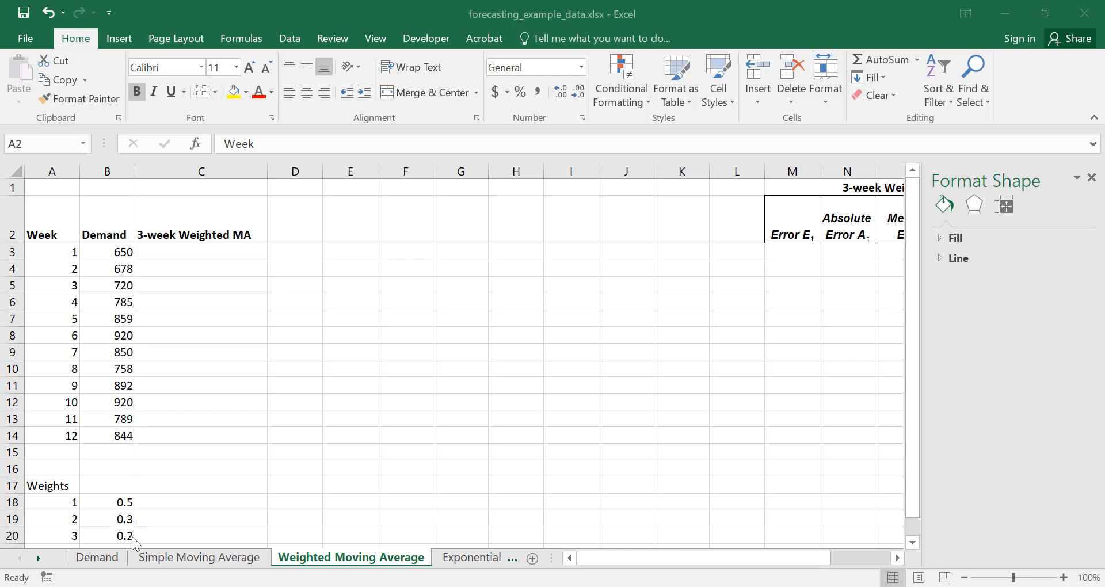
mouse_move(97, 499)
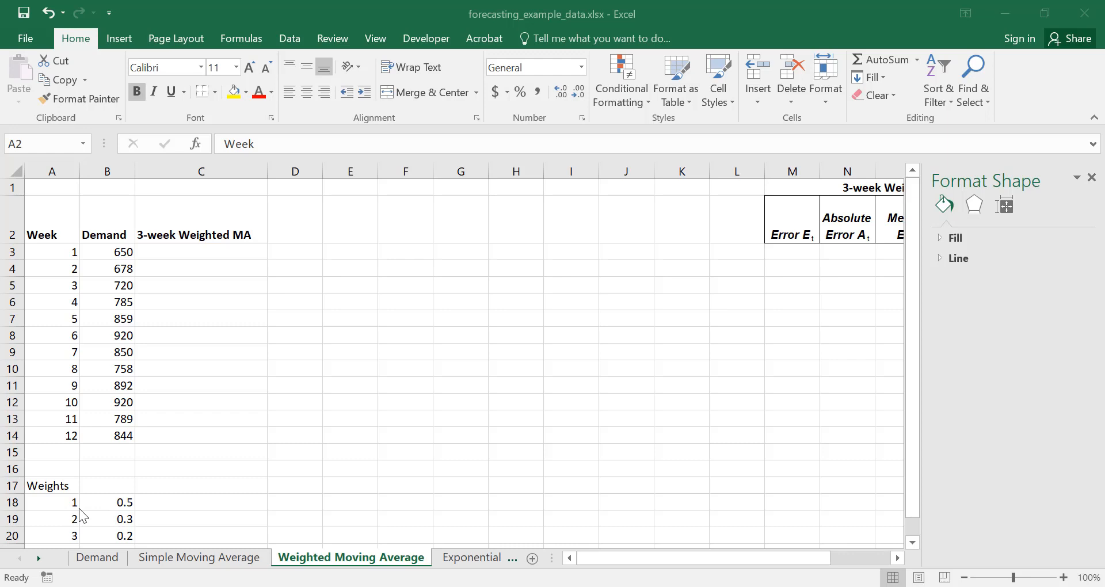
mouse_move(110, 464)
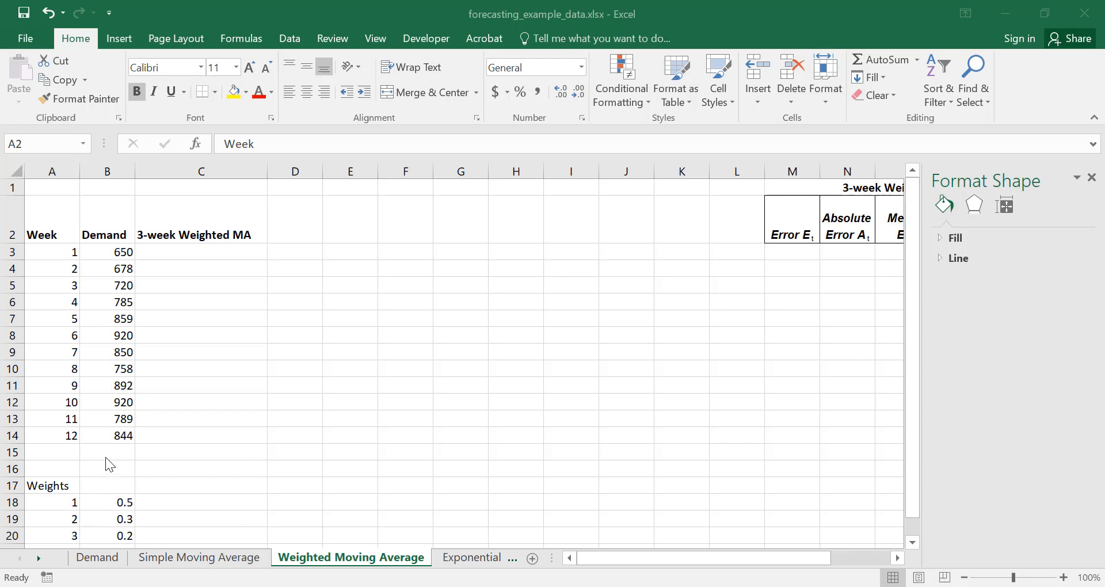
Start the week-4 forecast in C6 with week 3 demand times the 0.5 weight
click(51, 219)
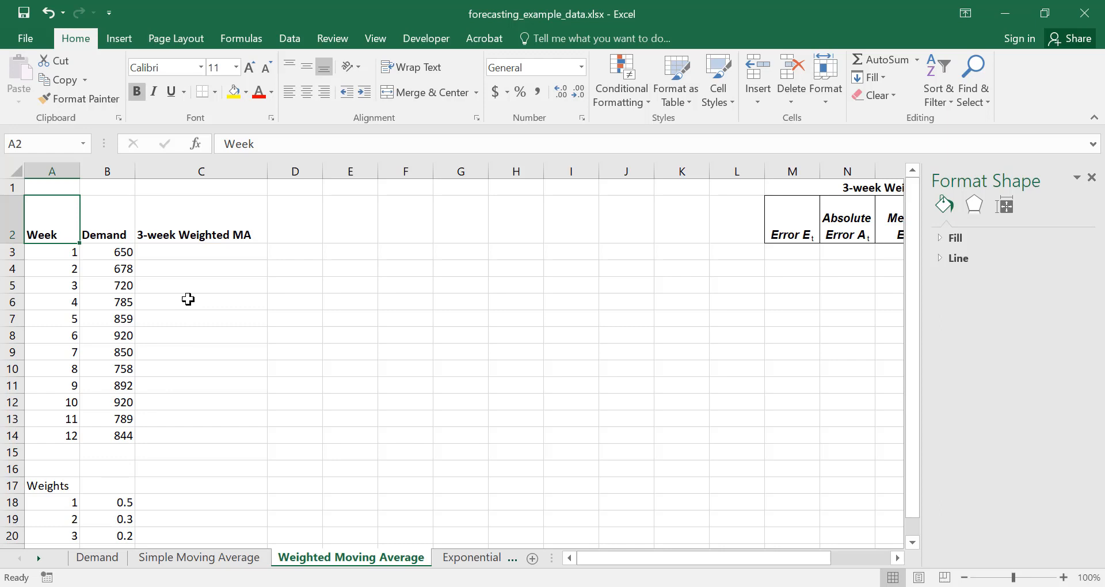
click(189, 301)
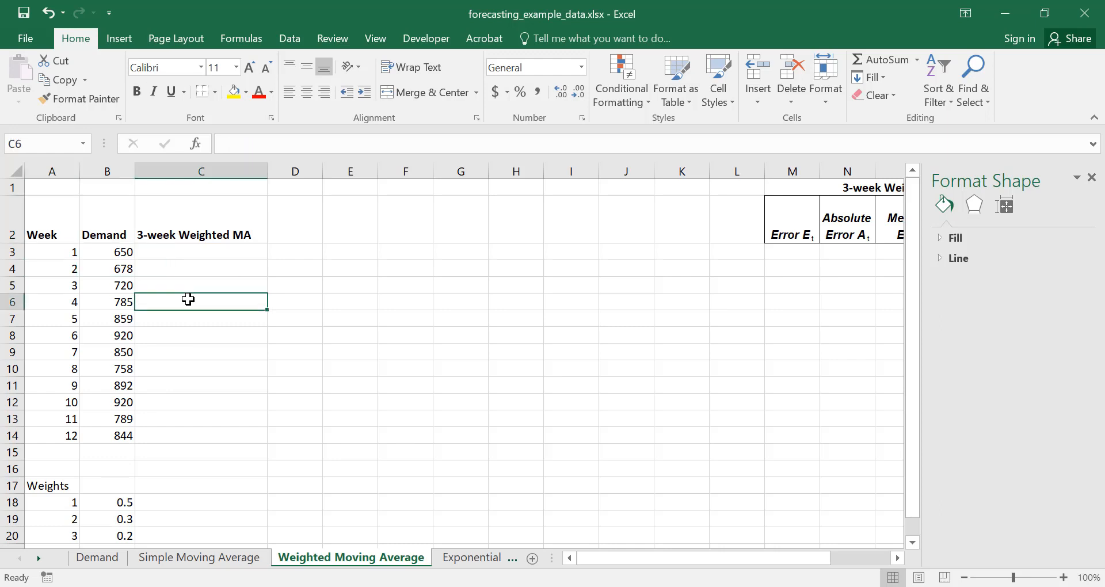
text(=)
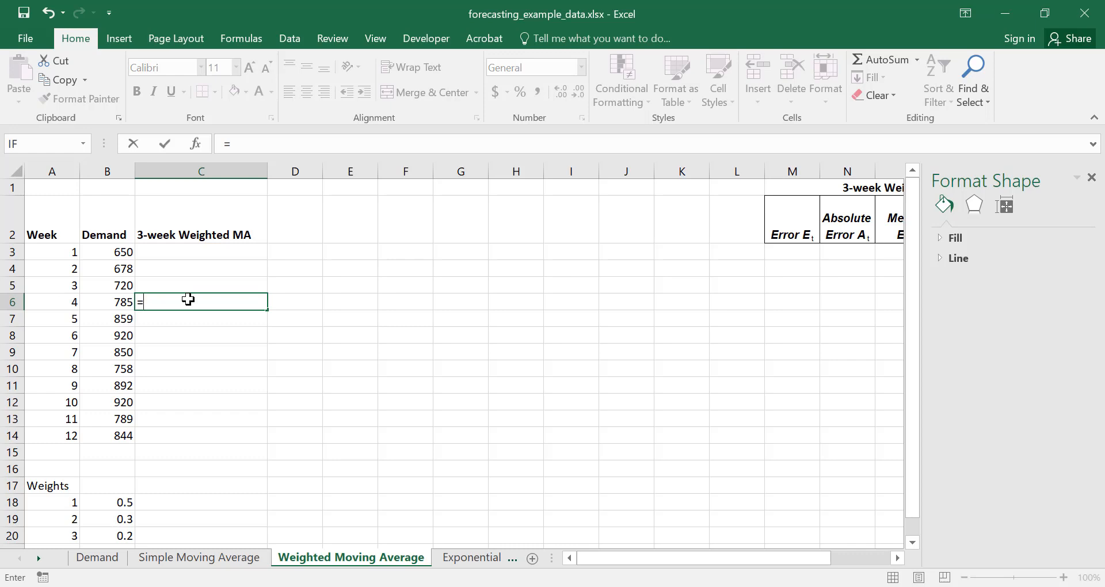
mouse_move(167, 300)
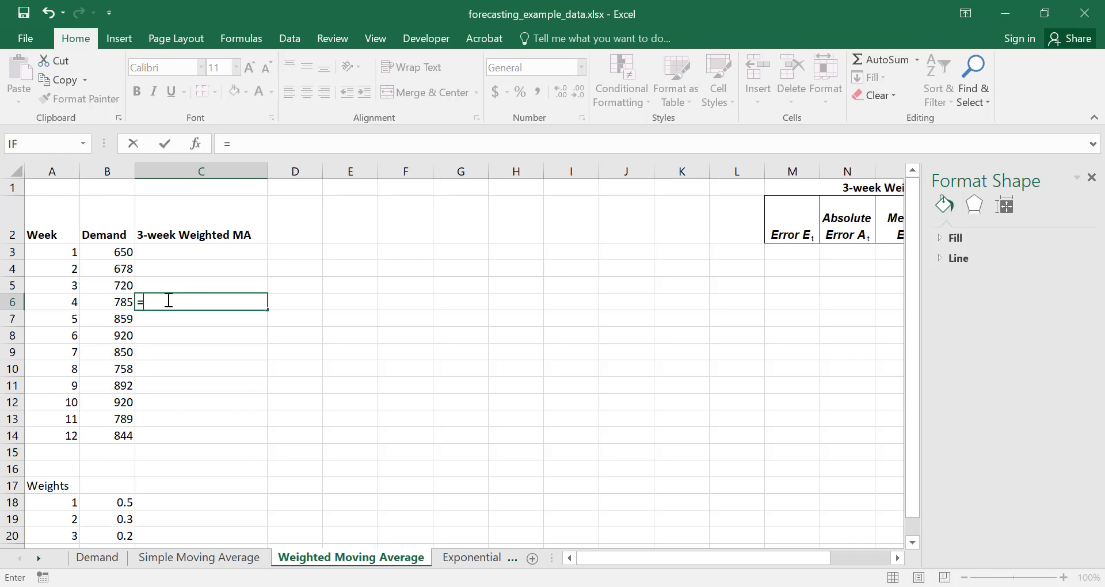
mouse_move(114, 283)
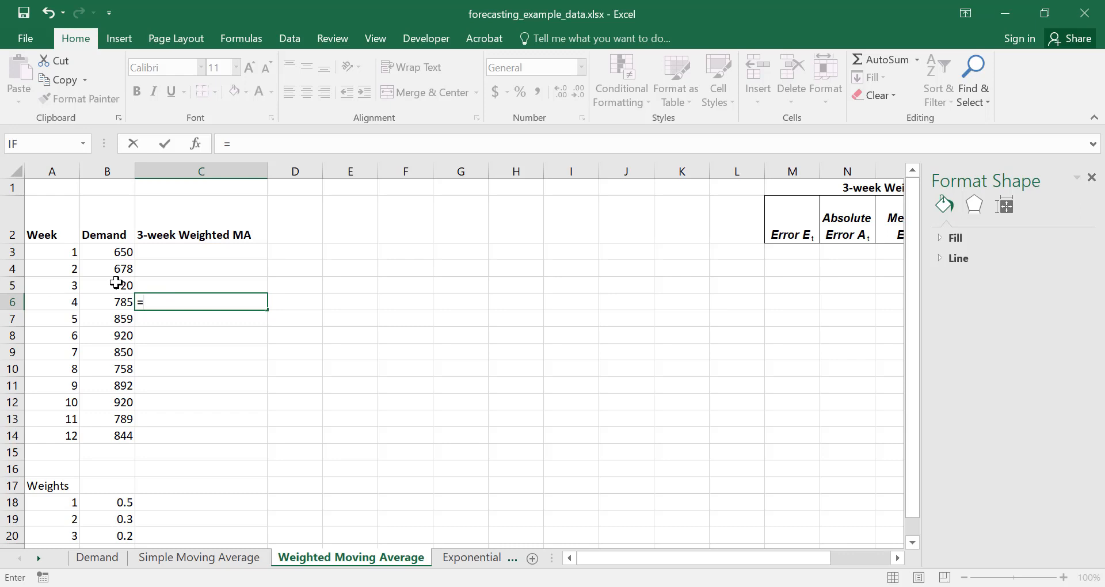
click(107, 285)
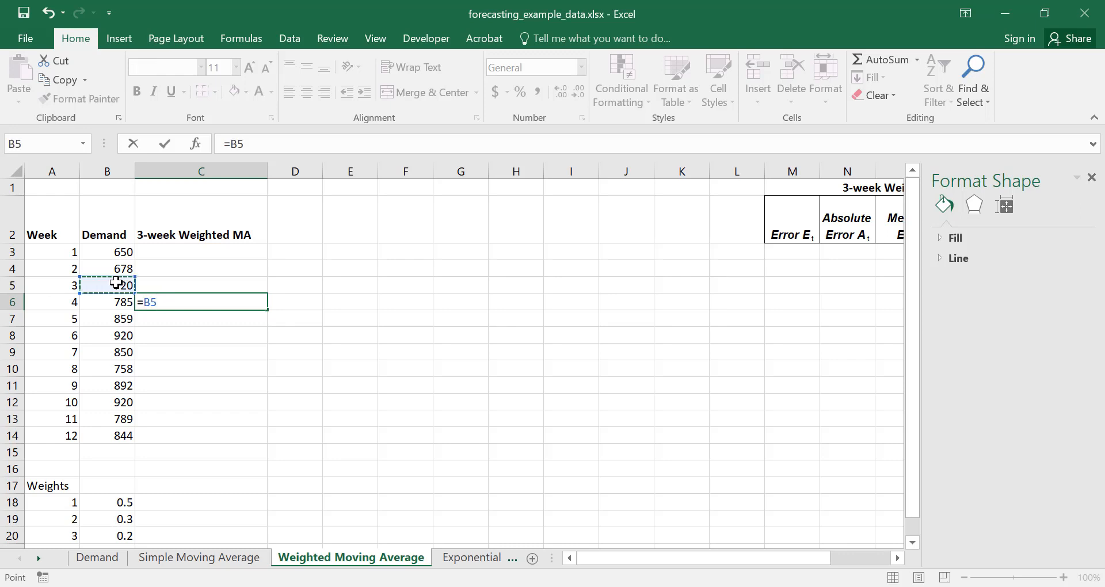
text(*)
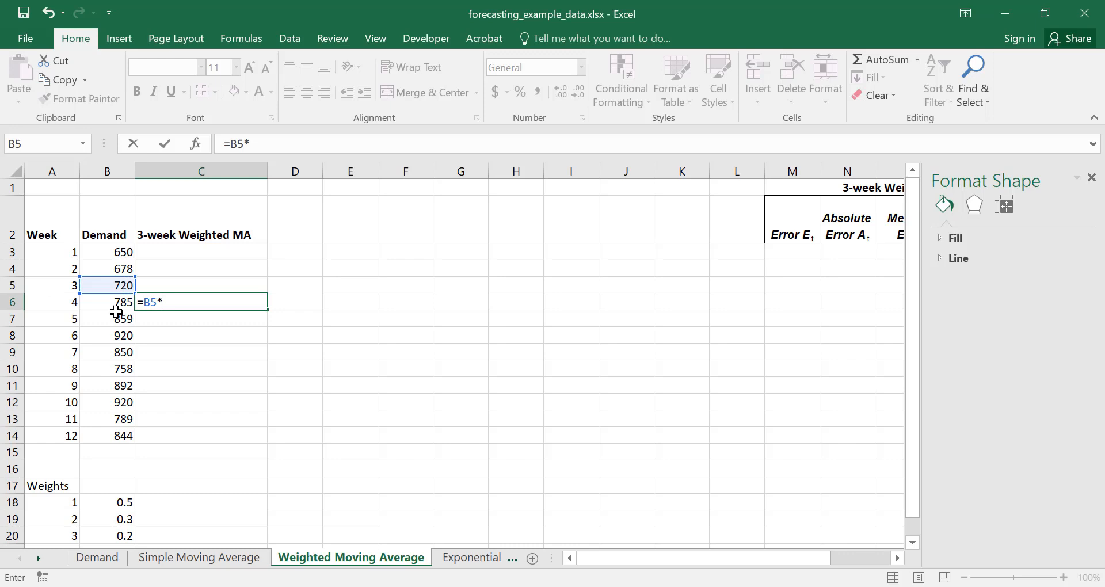
mouse_move(108, 503)
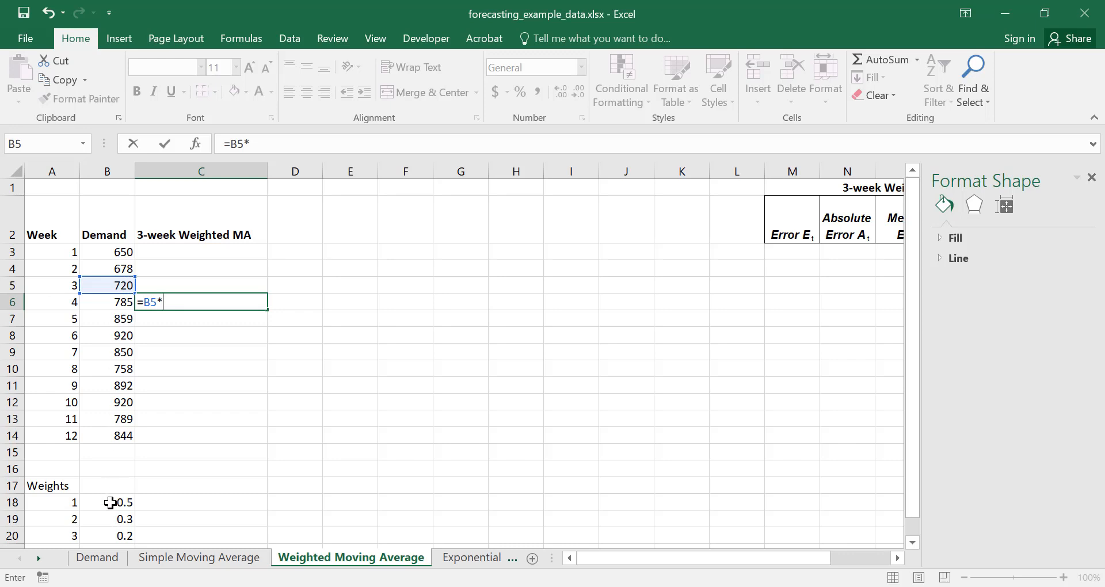
click(120, 503)
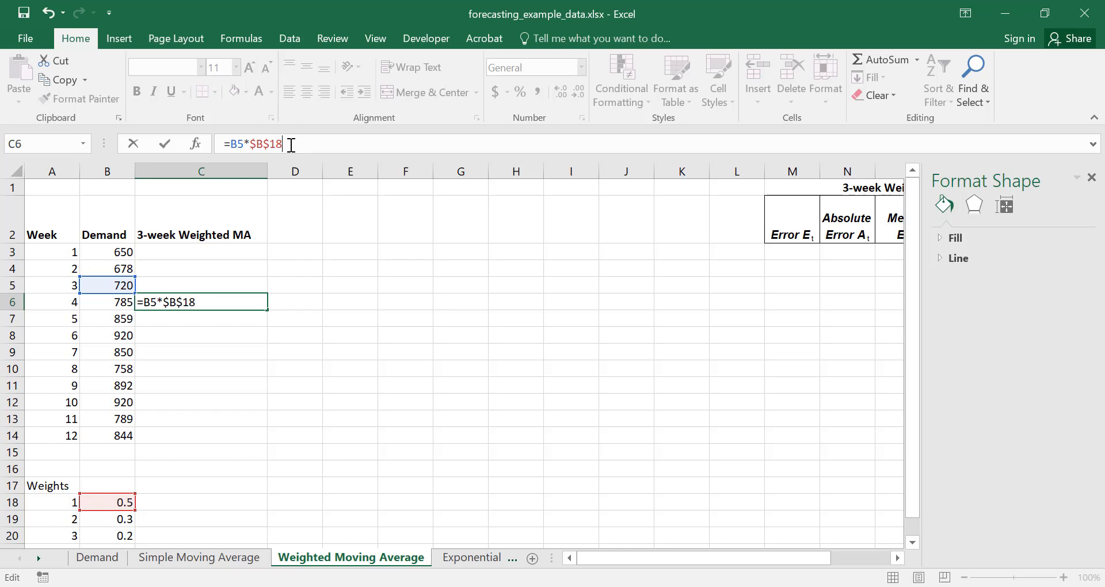
Add week 2 demand times 0.3 and week 1 demand times its weight, giving 693.4
text(+)
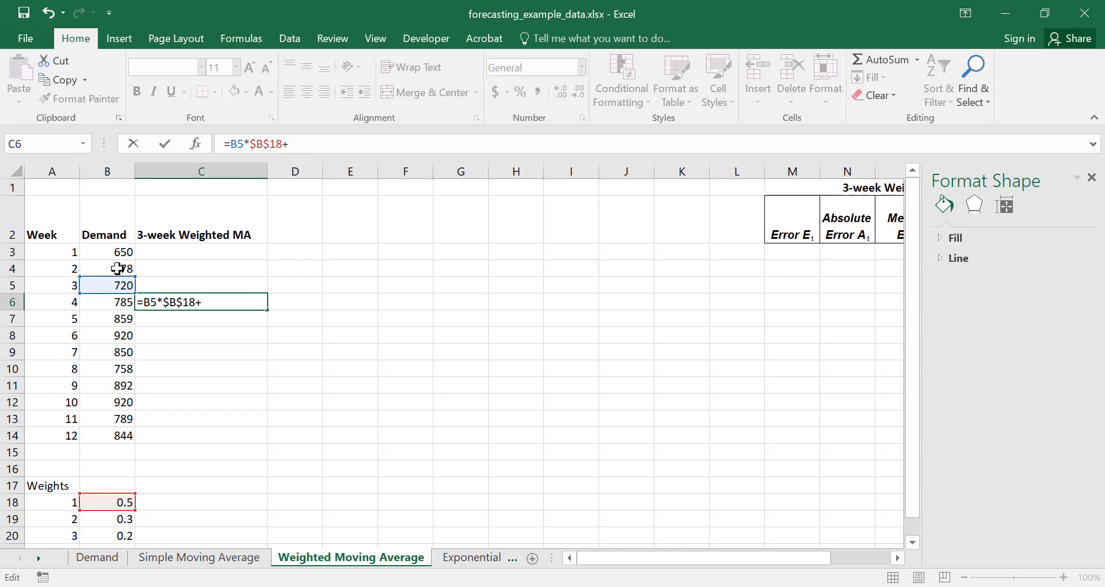
click(107, 269)
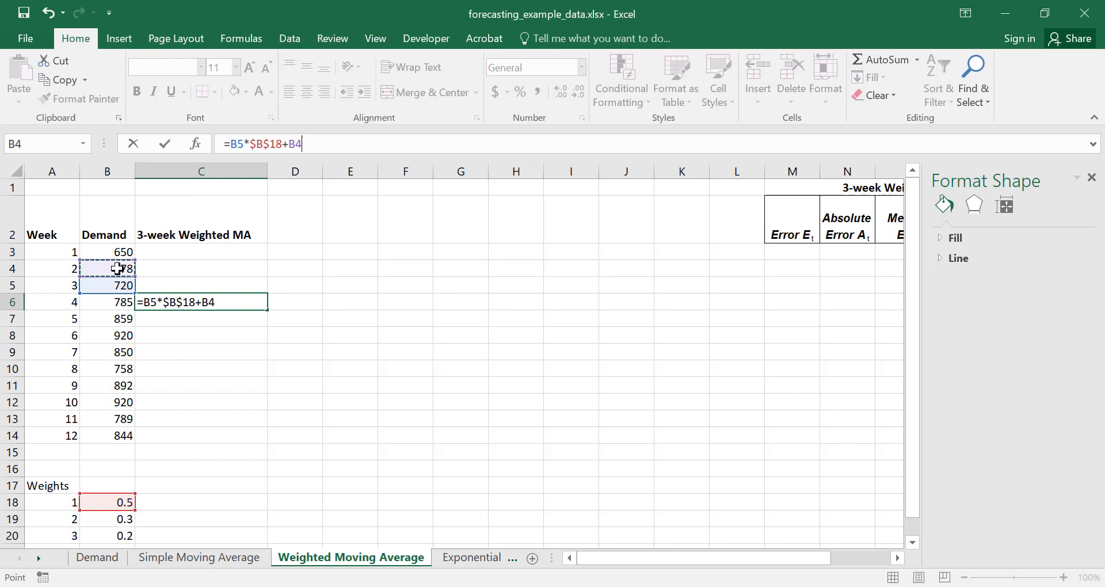
text(*)
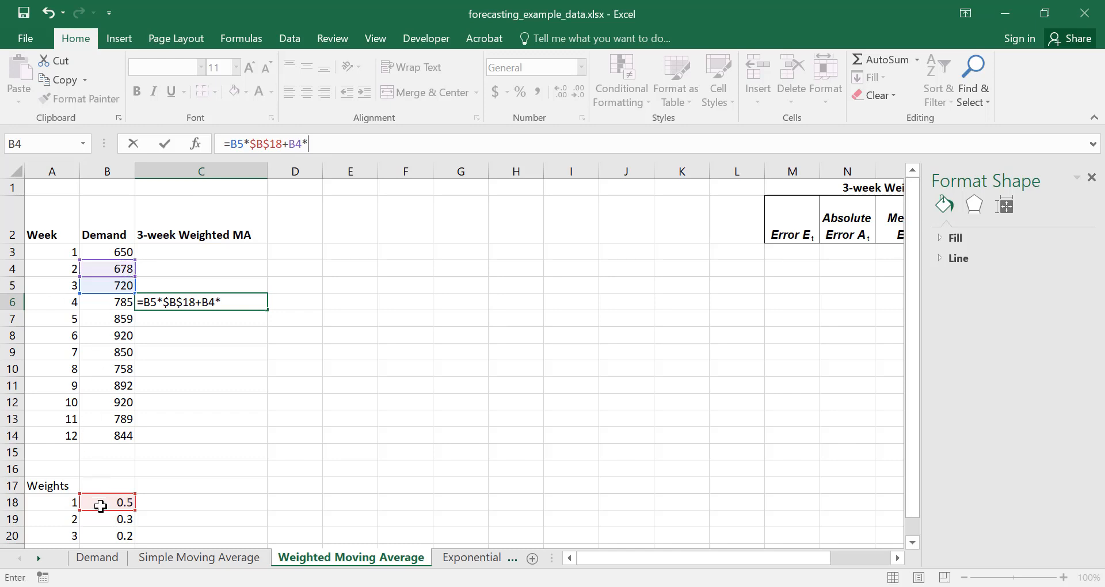
click(115, 519)
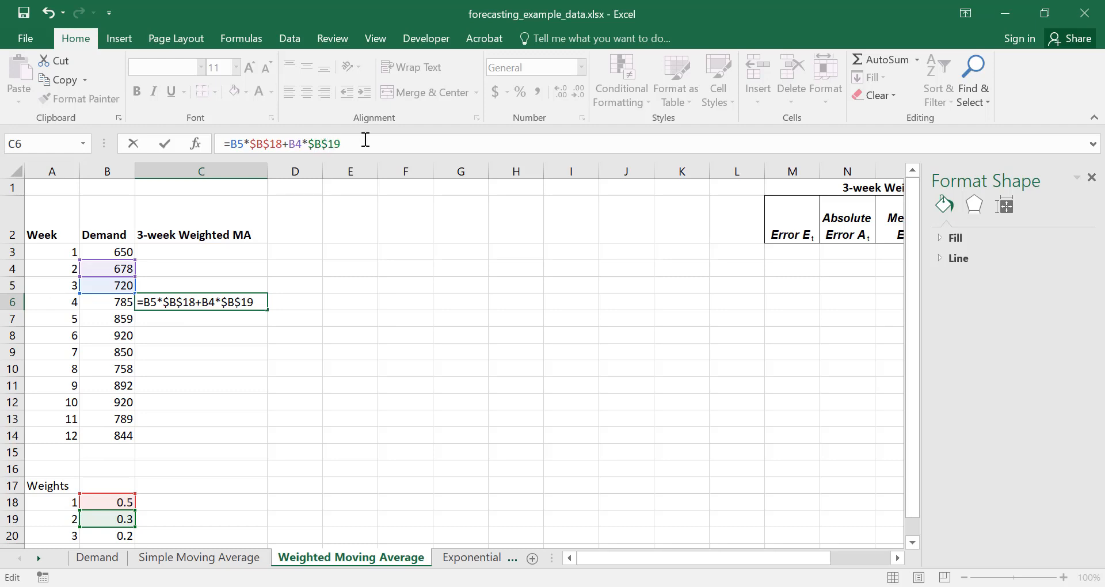
text(+)
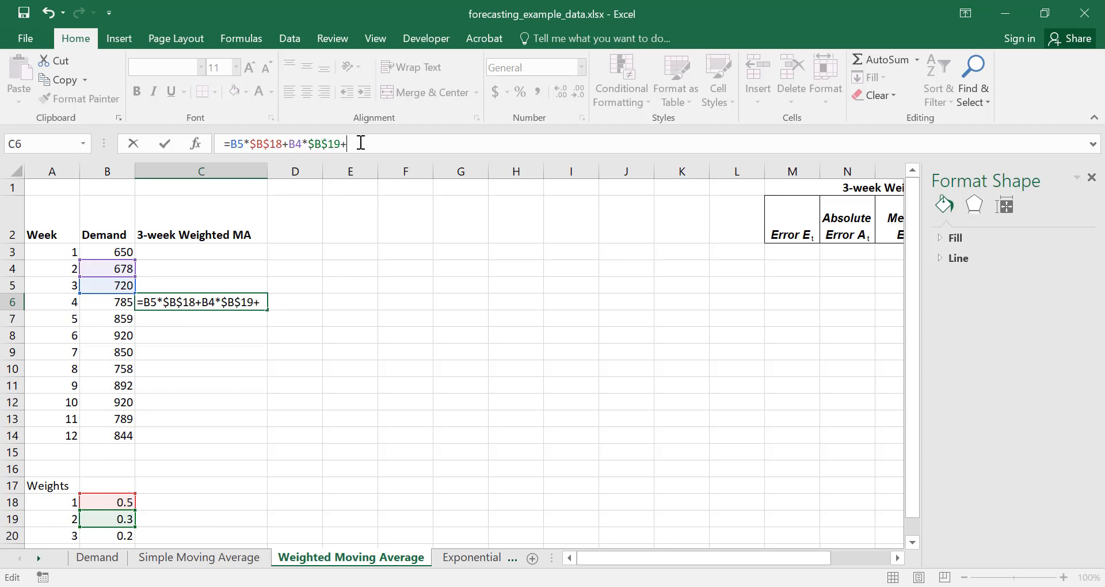
click(108, 251)
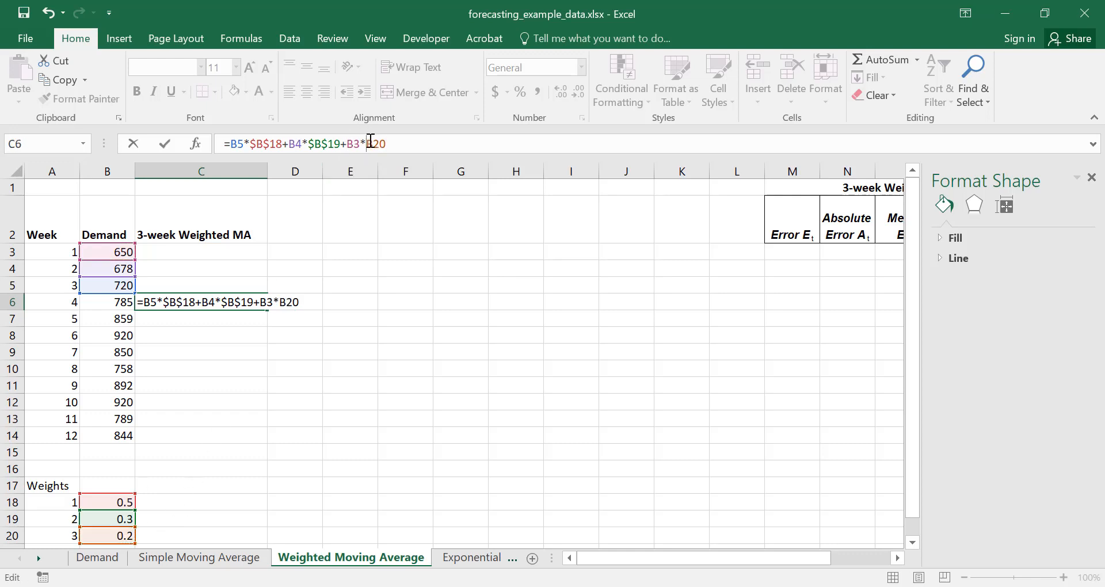
text($B$)
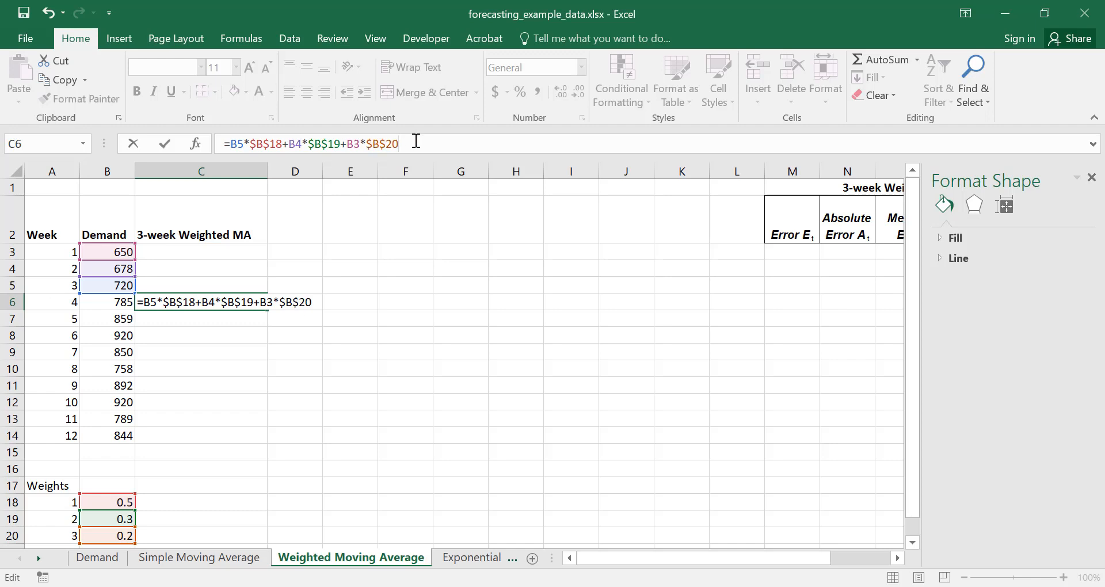
key(Enter)
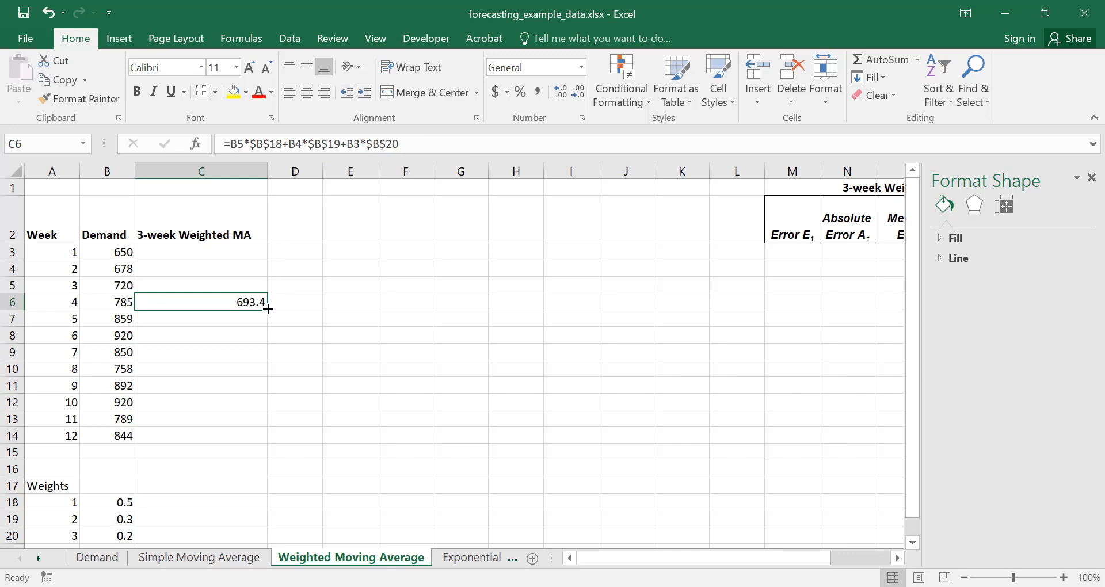
Fill the forecast formula down to C15 and enter week 13, forecasting 842.7
drag(266, 310, 264, 454)
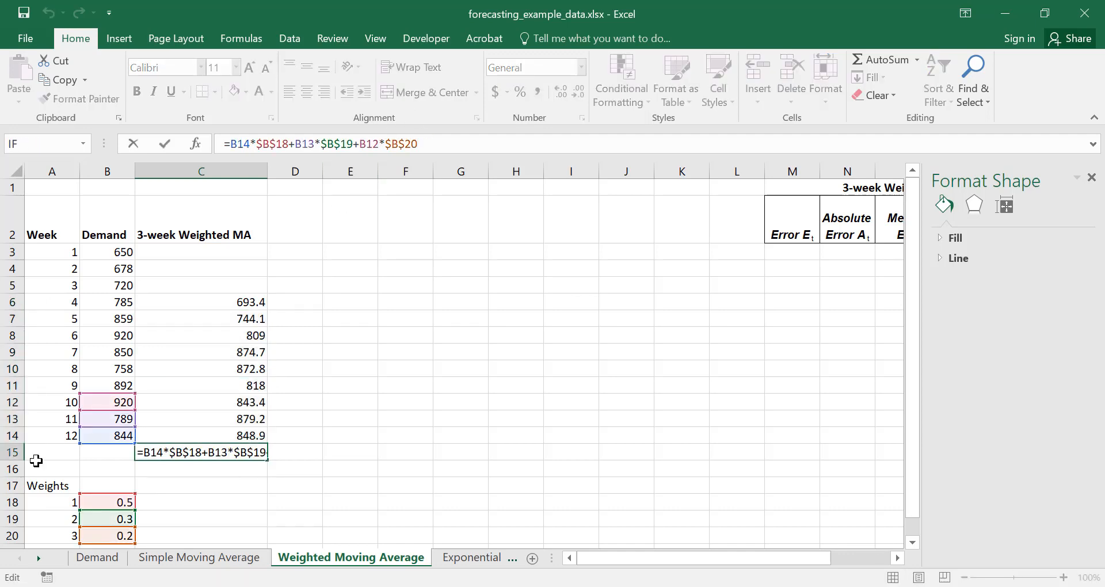
key(Enter)
text(13)
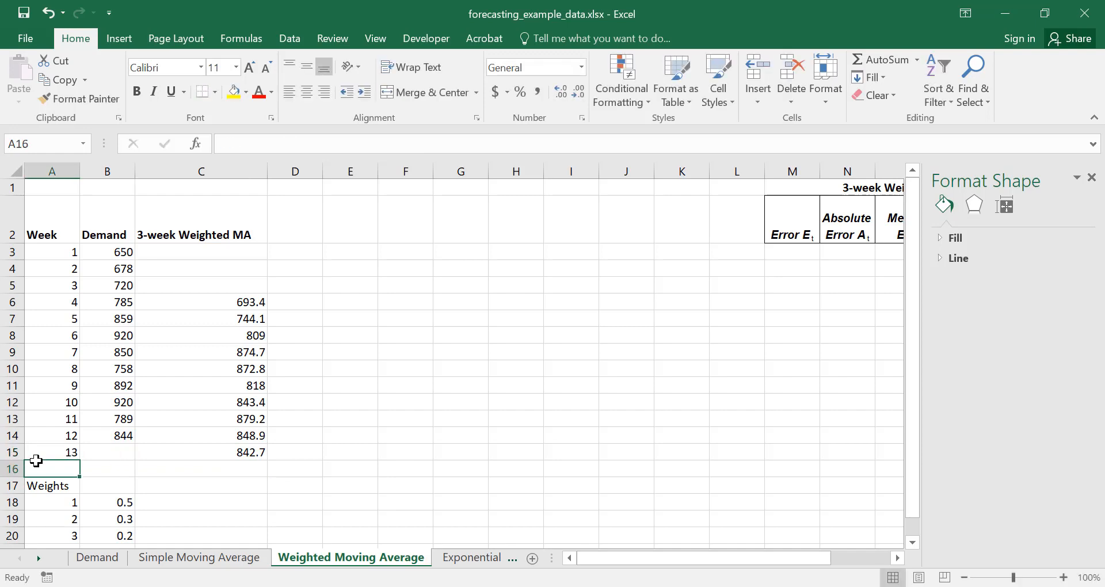
click(294, 252)
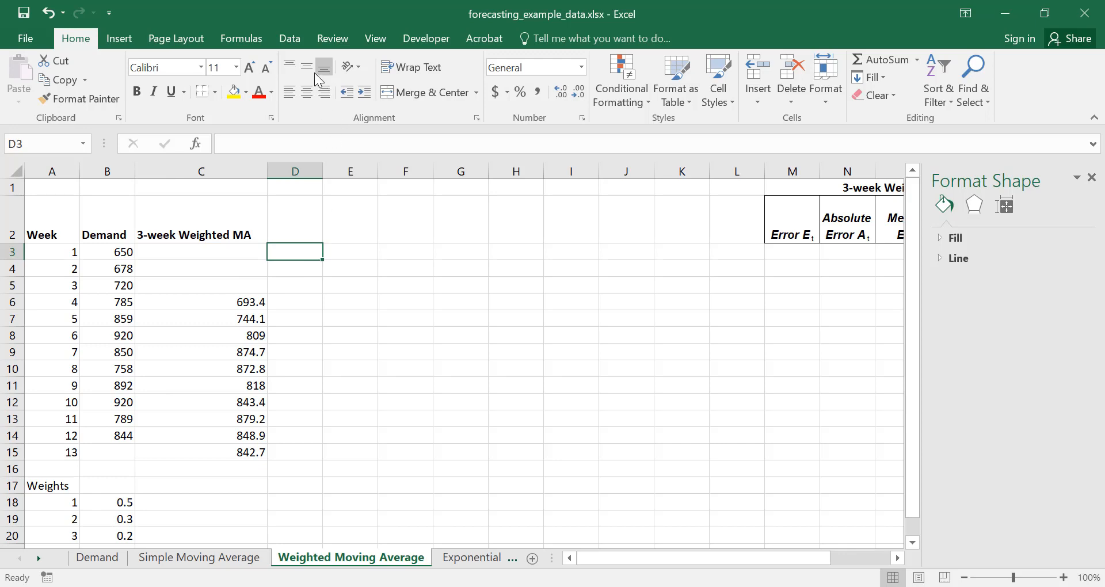
mouse_move(123, 49)
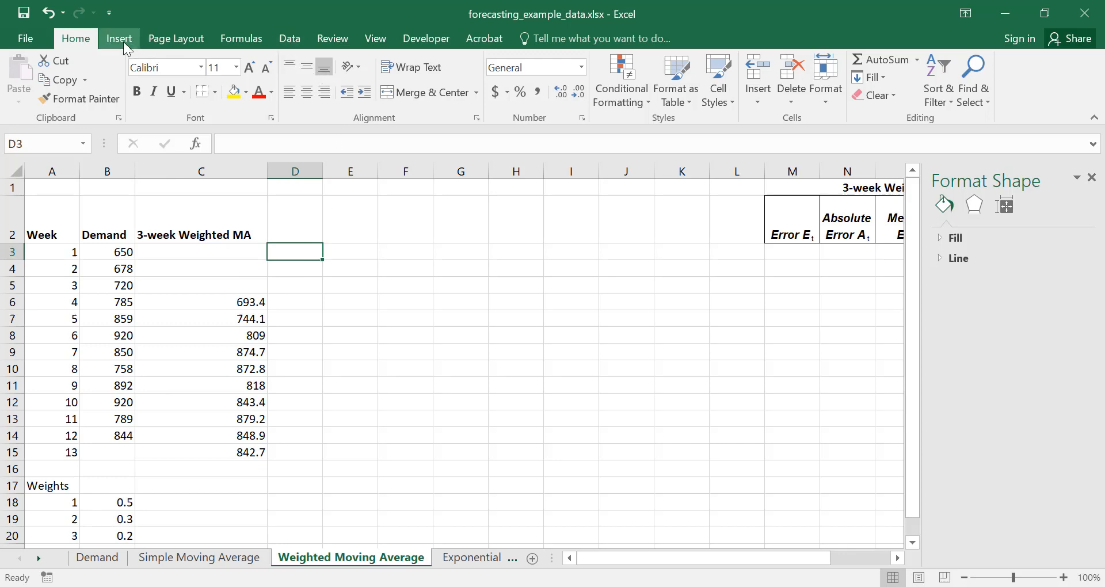
Insert a line chart, then remove the Demand and 3-week Weighted MA series from its data
click(119, 38)
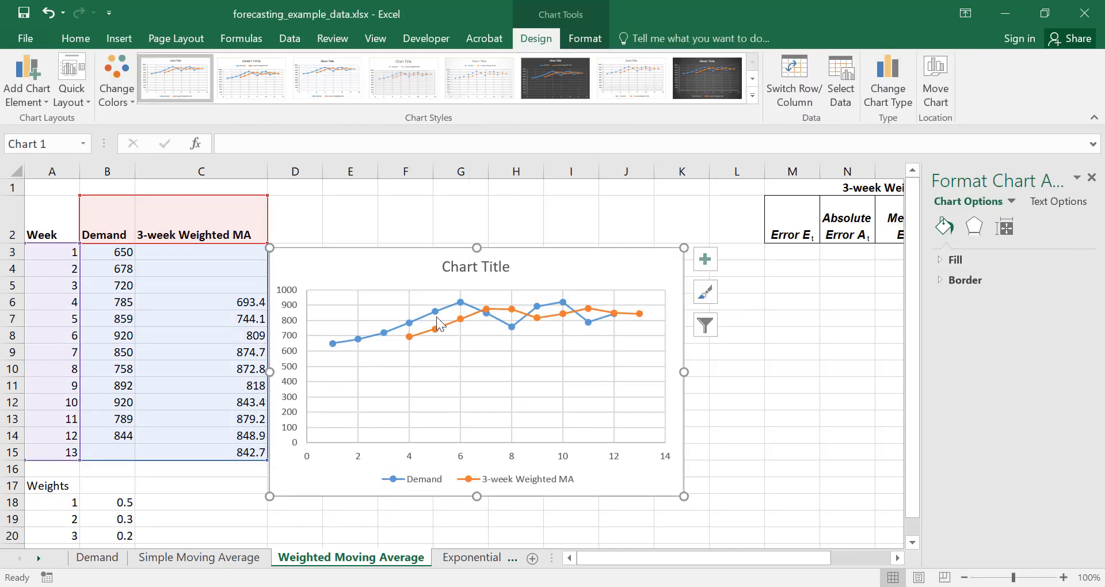
right_click(440, 324)
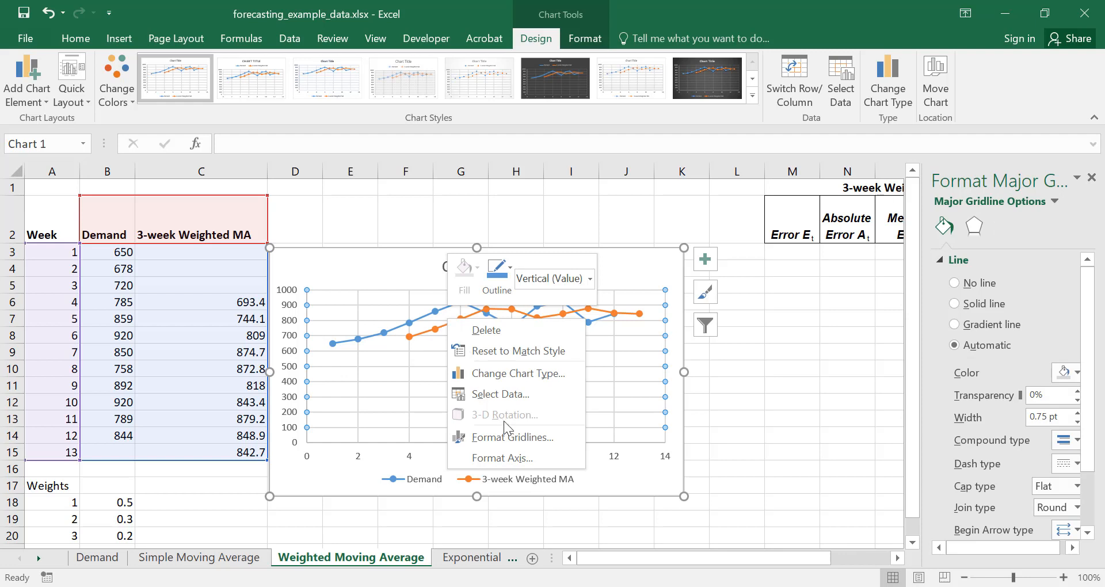
click(499, 395)
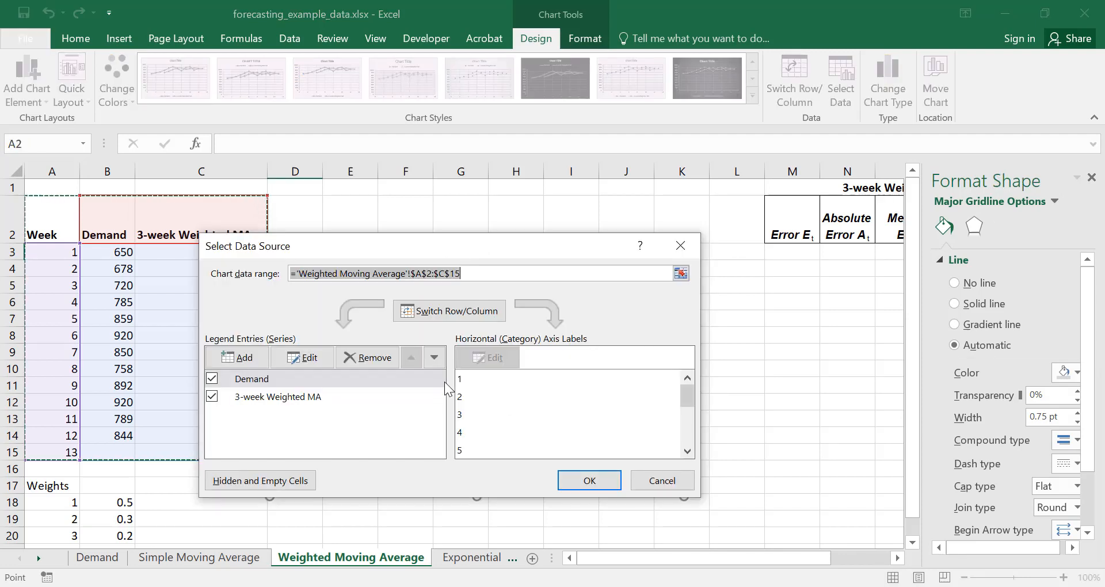
click(373, 357)
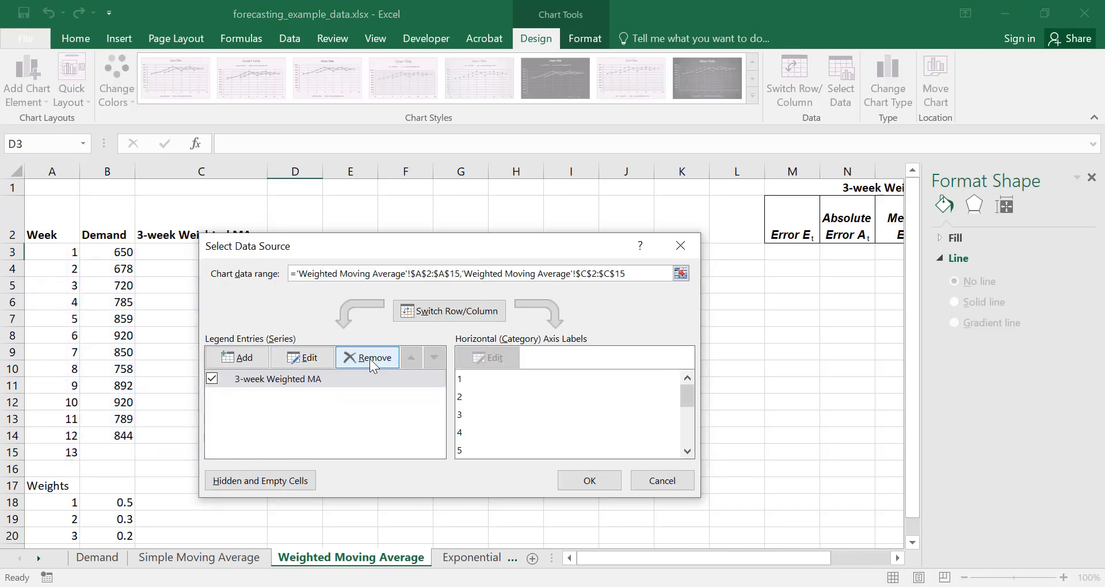
click(369, 357)
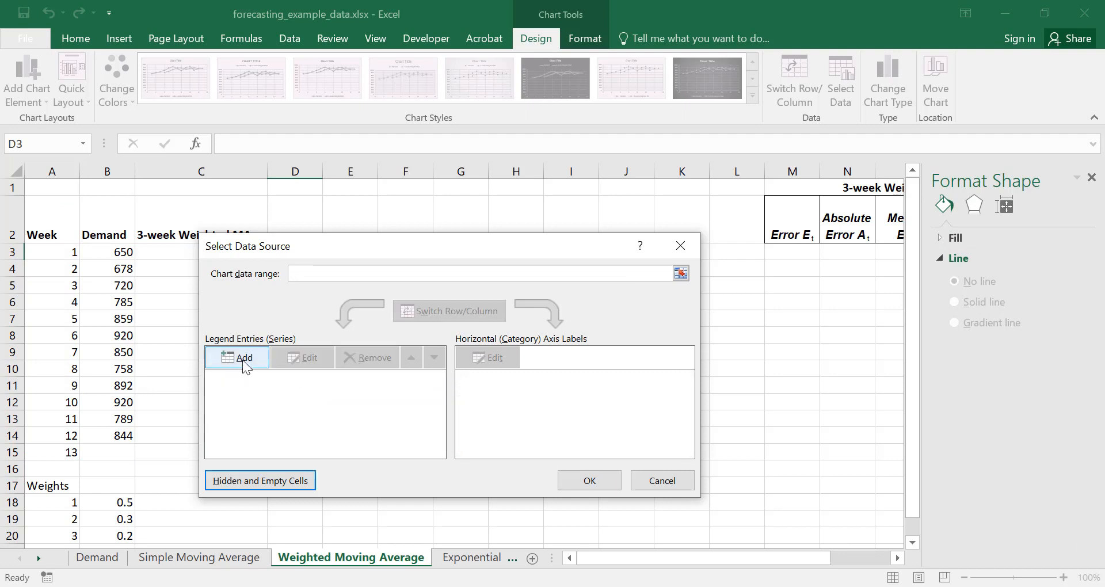
Add a series named from B2, with X values A3:A15 and Y values B3:B15
click(238, 358)
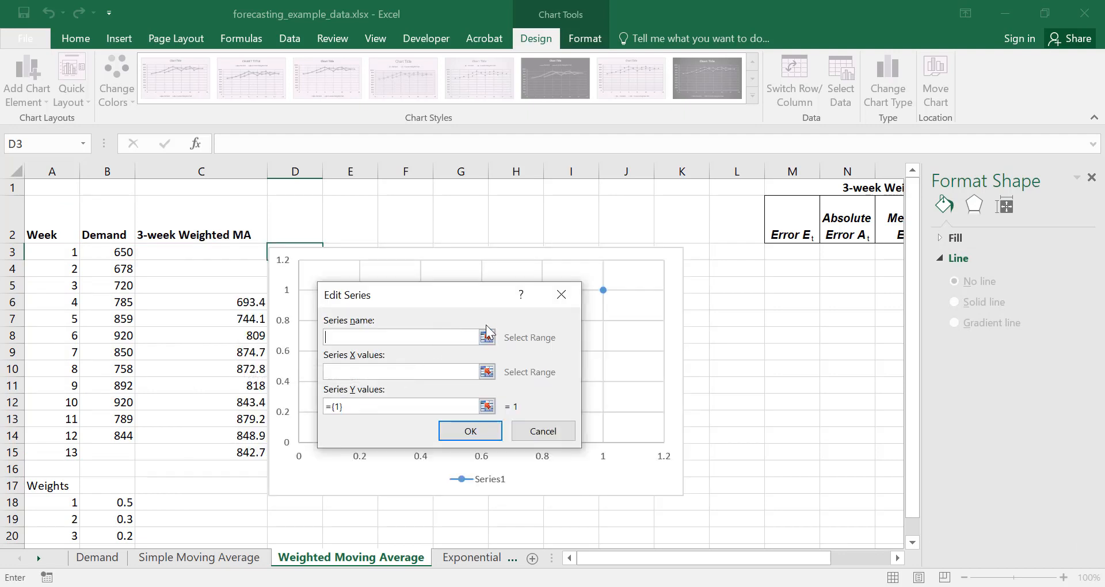
mouse_move(487, 341)
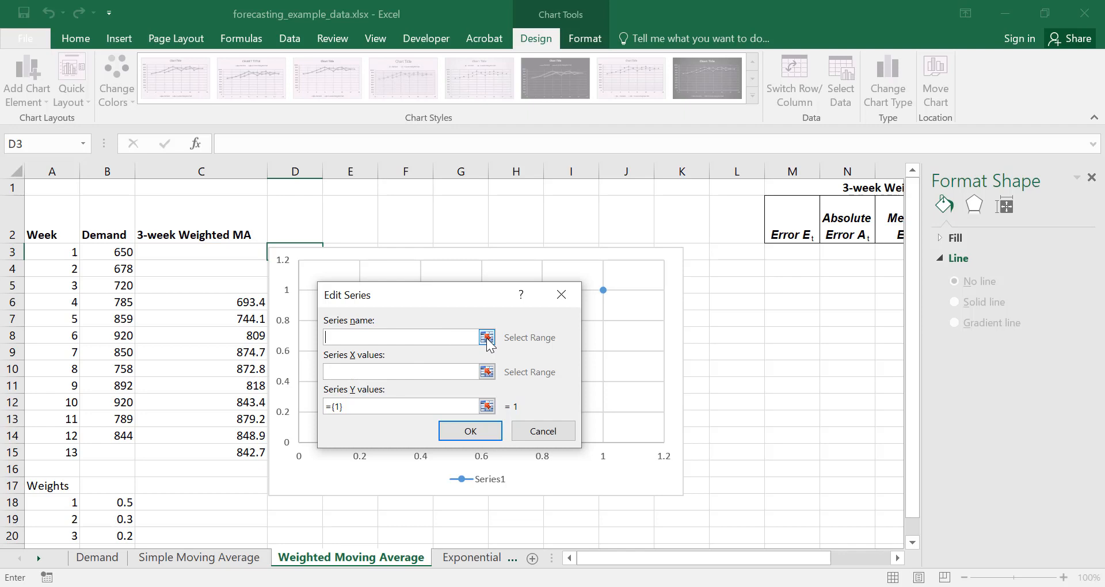
click(487, 338)
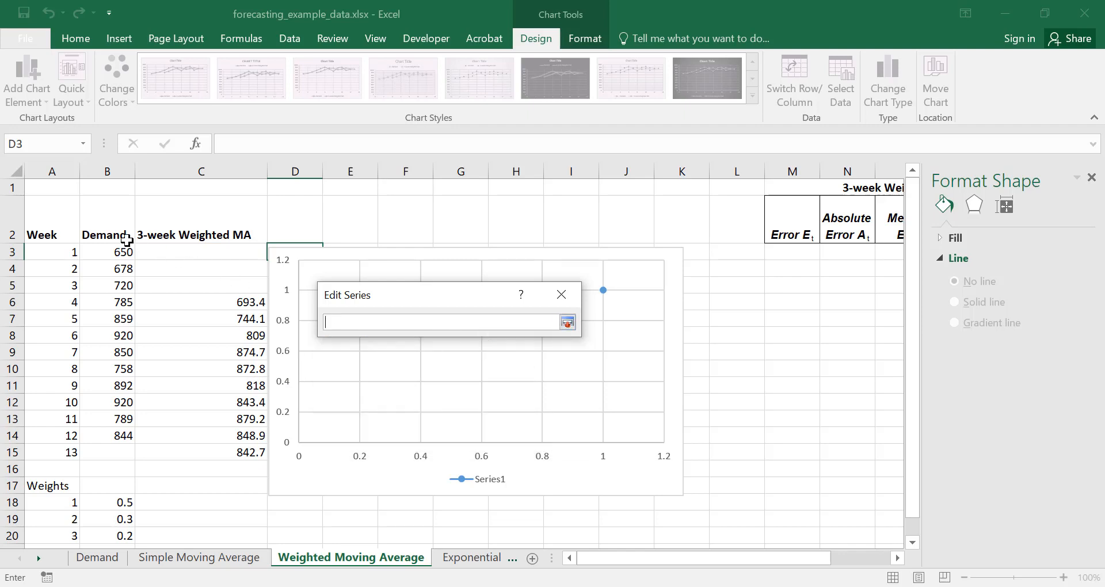
click(106, 218)
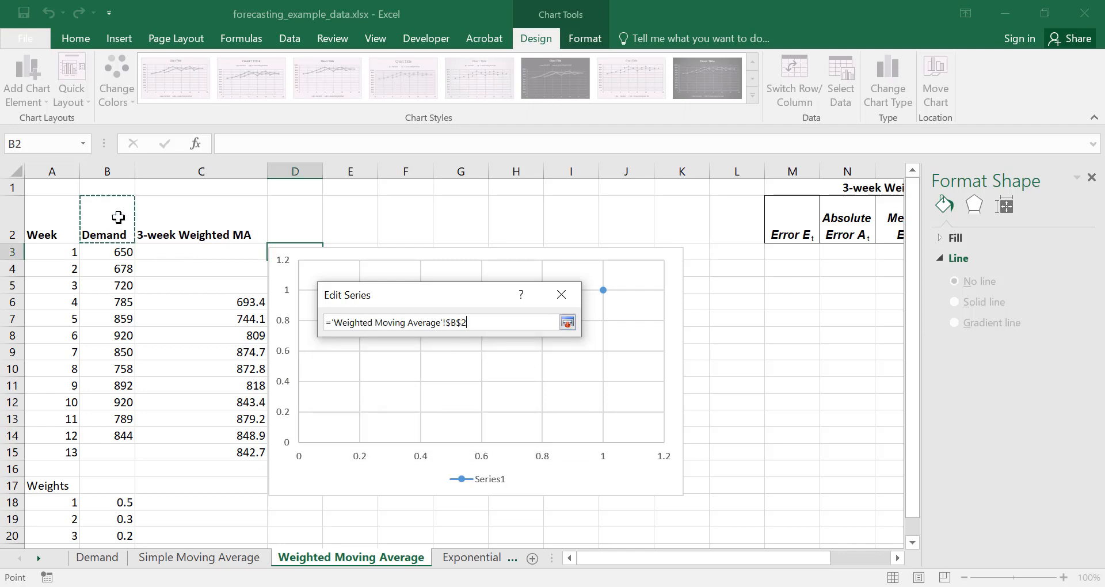
click(567, 322)
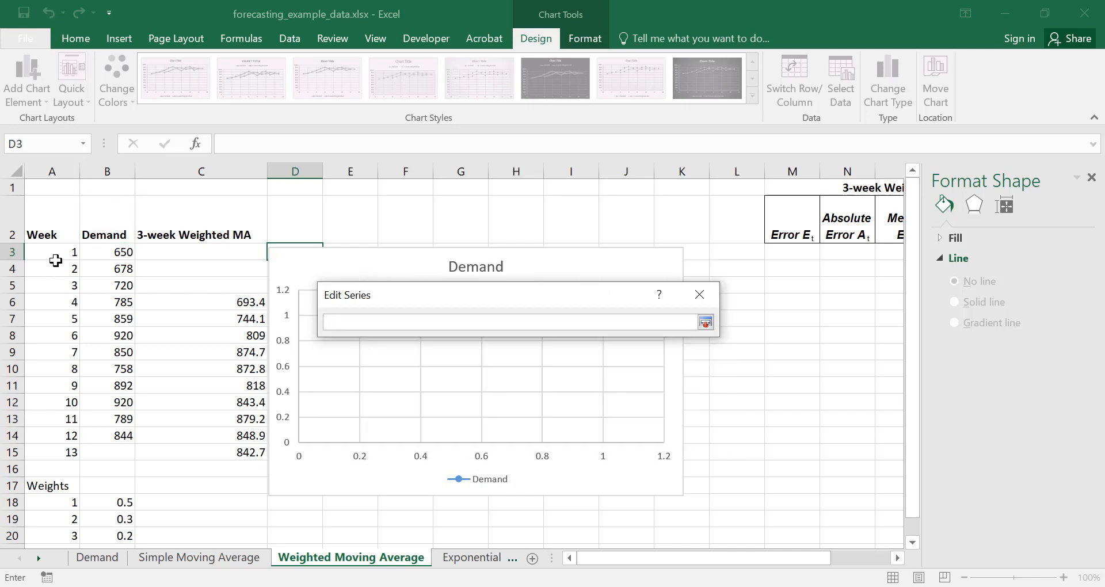
drag(51, 252, 51, 302)
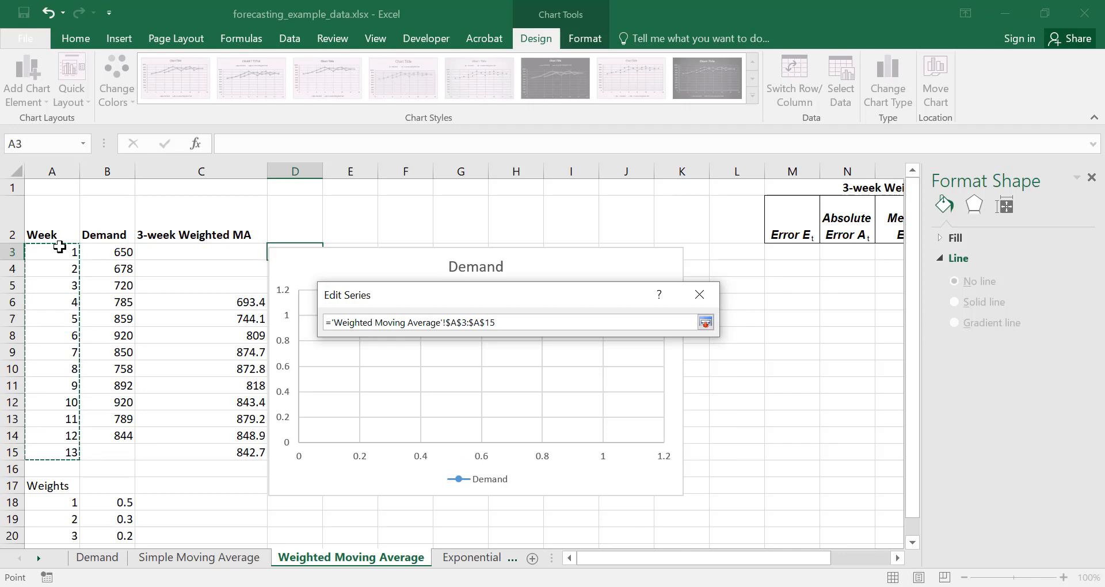
click(705, 321)
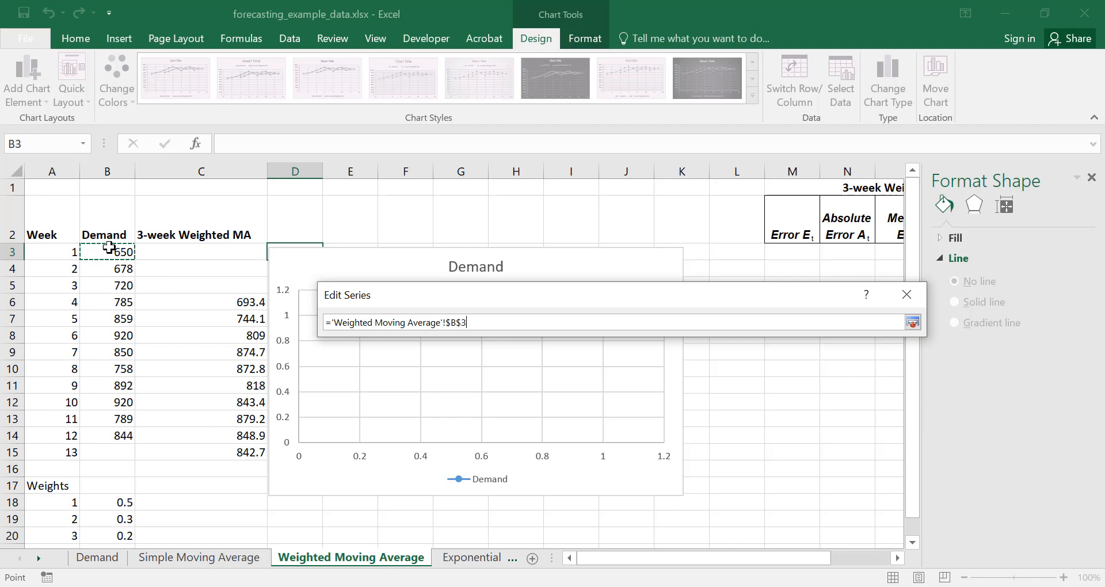
drag(106, 251, 107, 453)
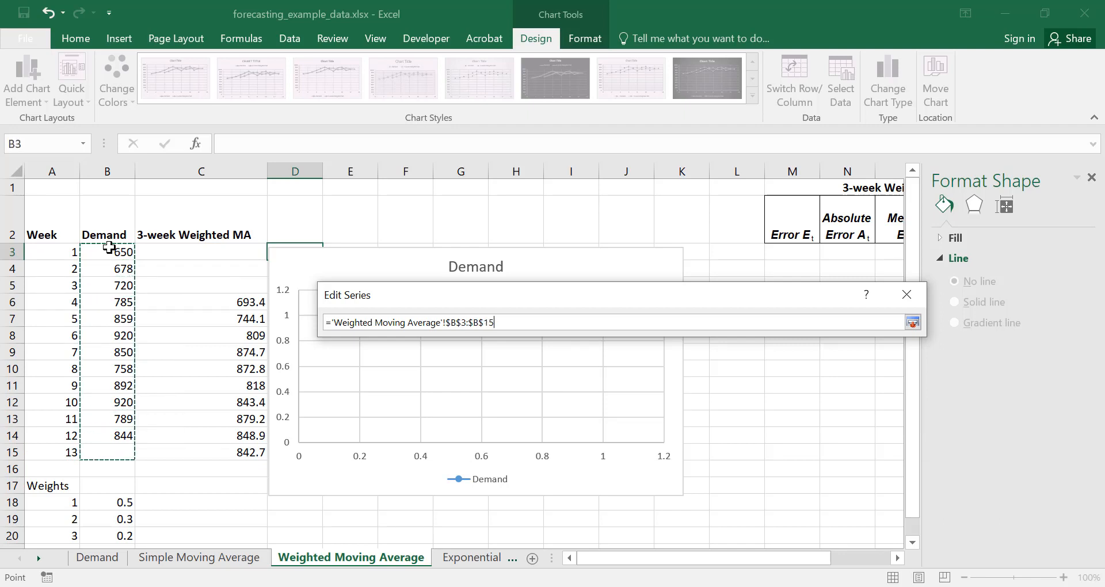
click(912, 322)
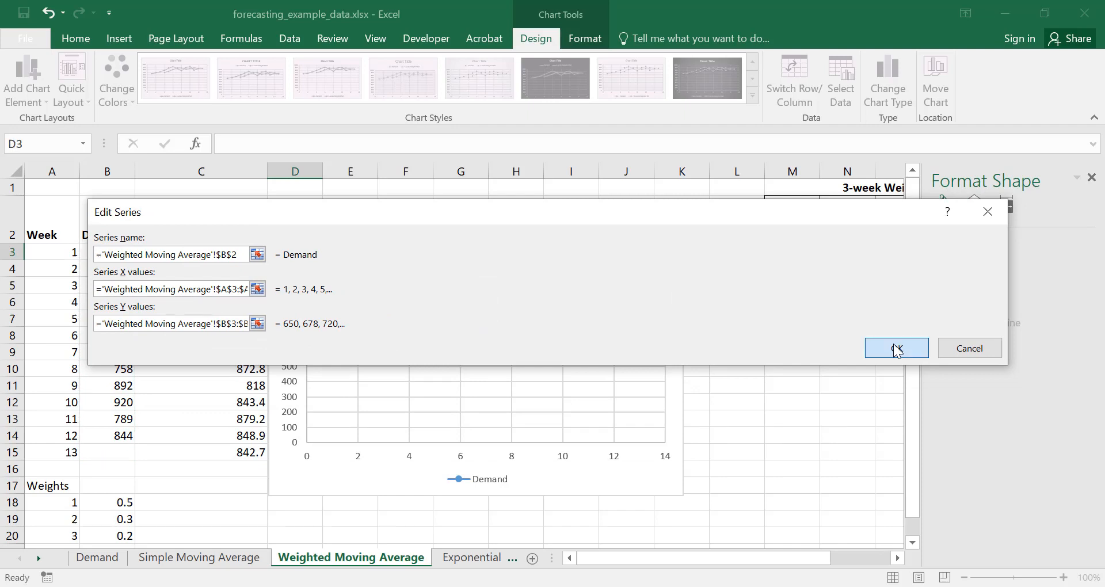
Add the 3-week Weighted MA series (name C2, X A3:A15, Y C3:C15) and apply
click(896, 347)
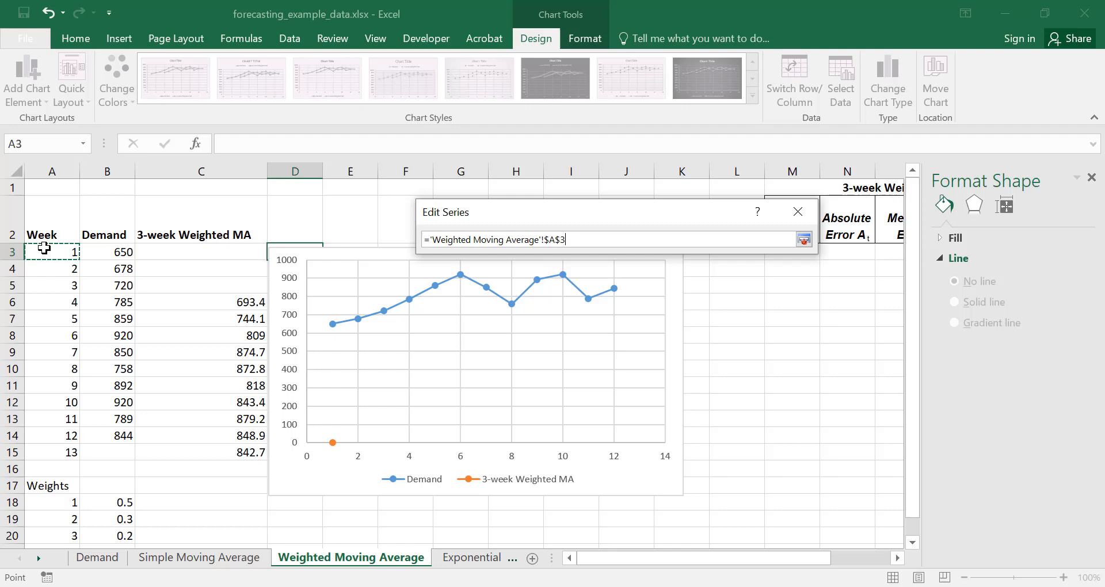
drag(51, 252, 51, 452)
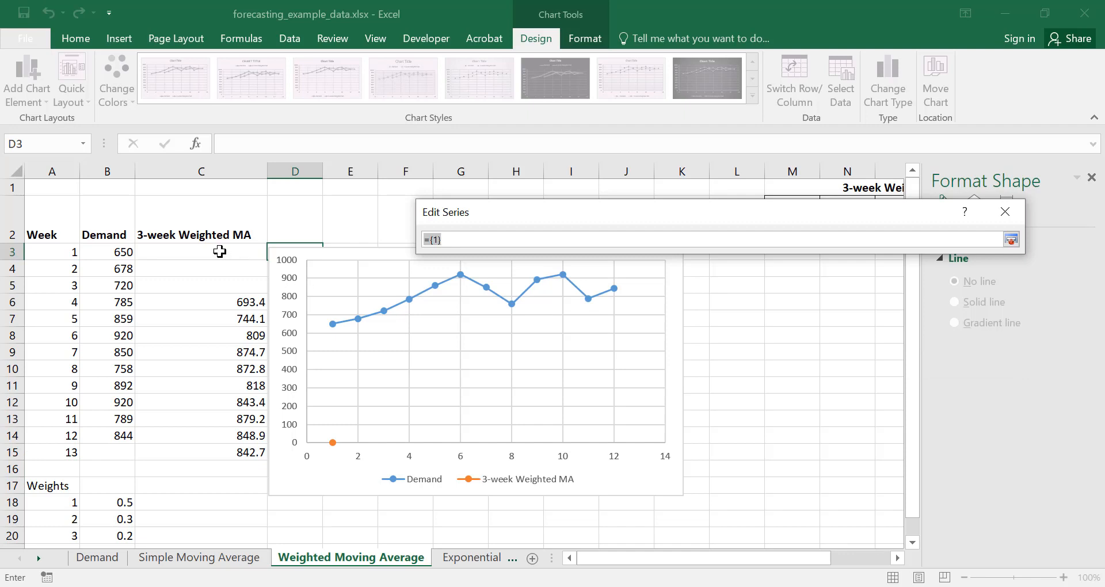
drag(201, 252, 201, 269)
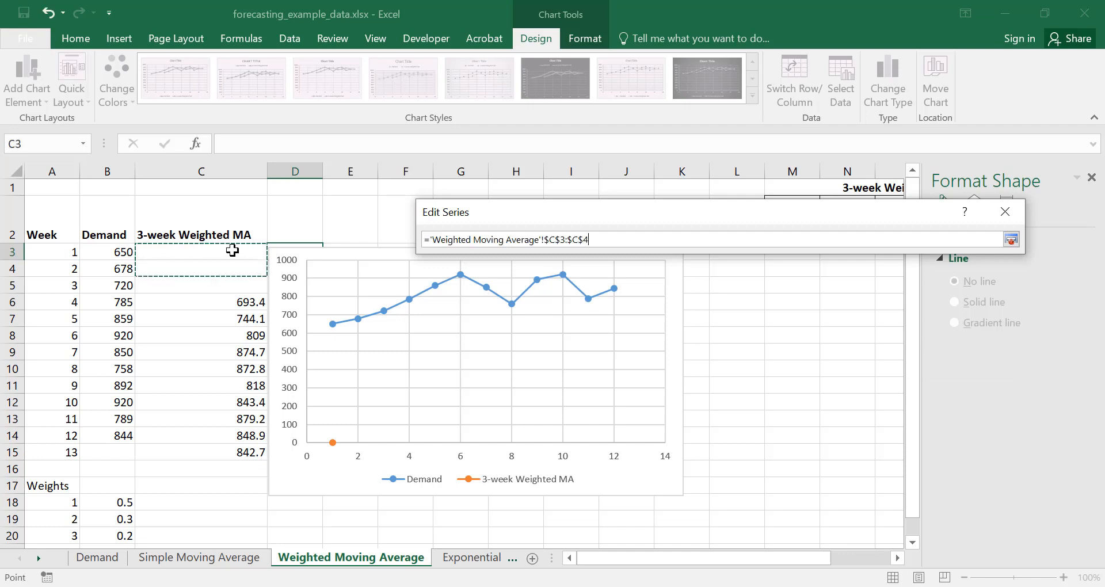
drag(201, 251, 201, 452)
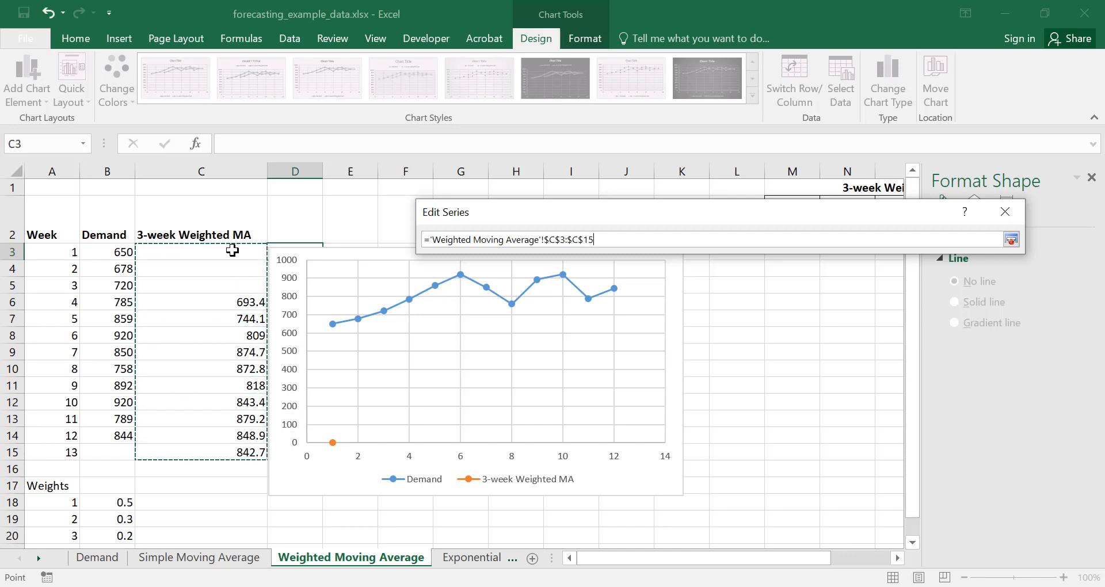
click(1012, 239)
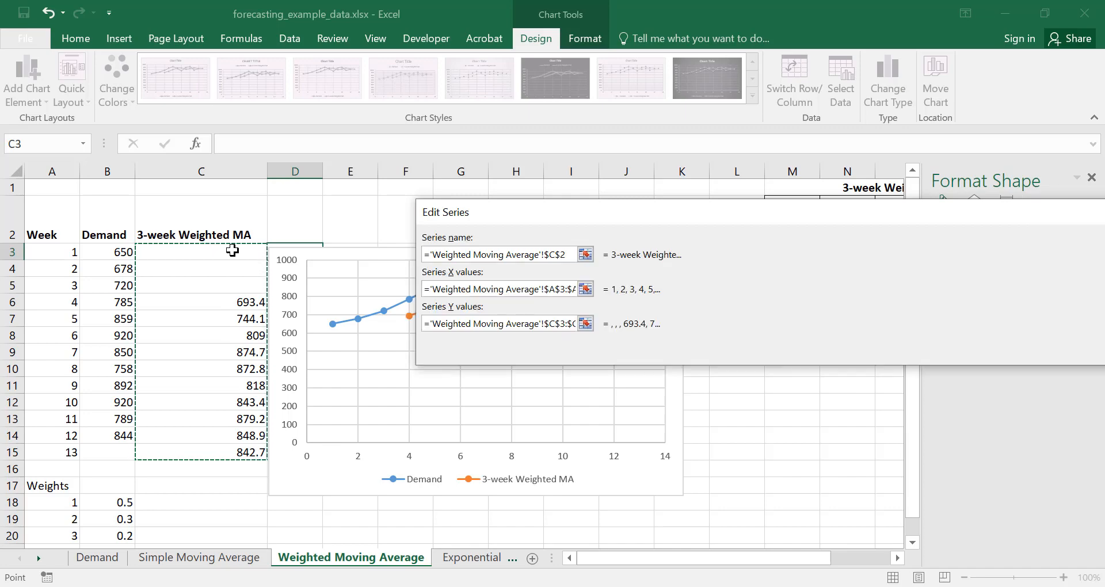
mouse_move(363, 199)
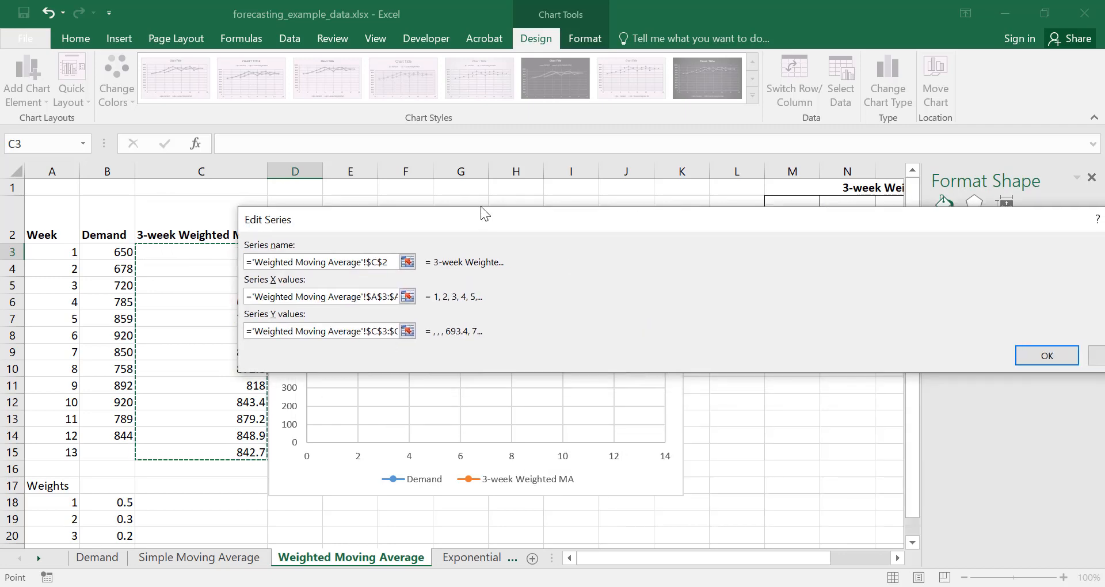
click(1047, 355)
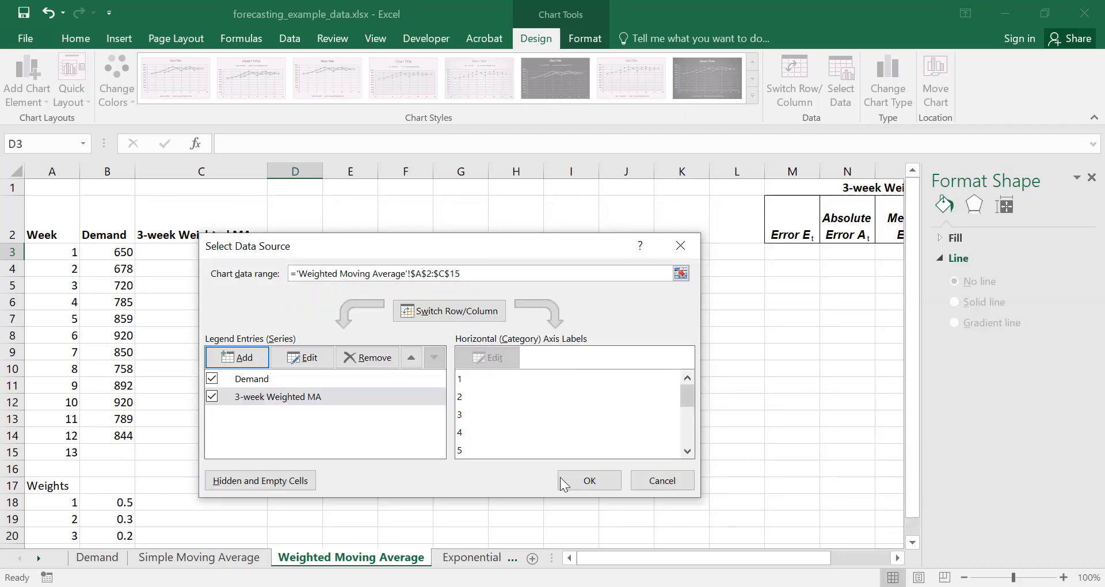
click(589, 481)
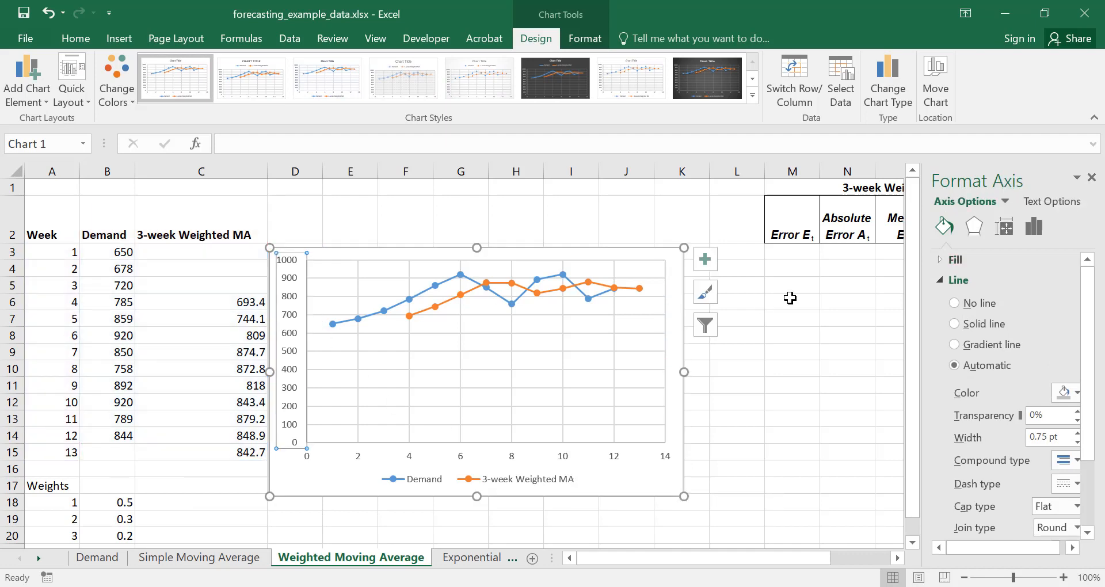
mouse_move(296, 359)
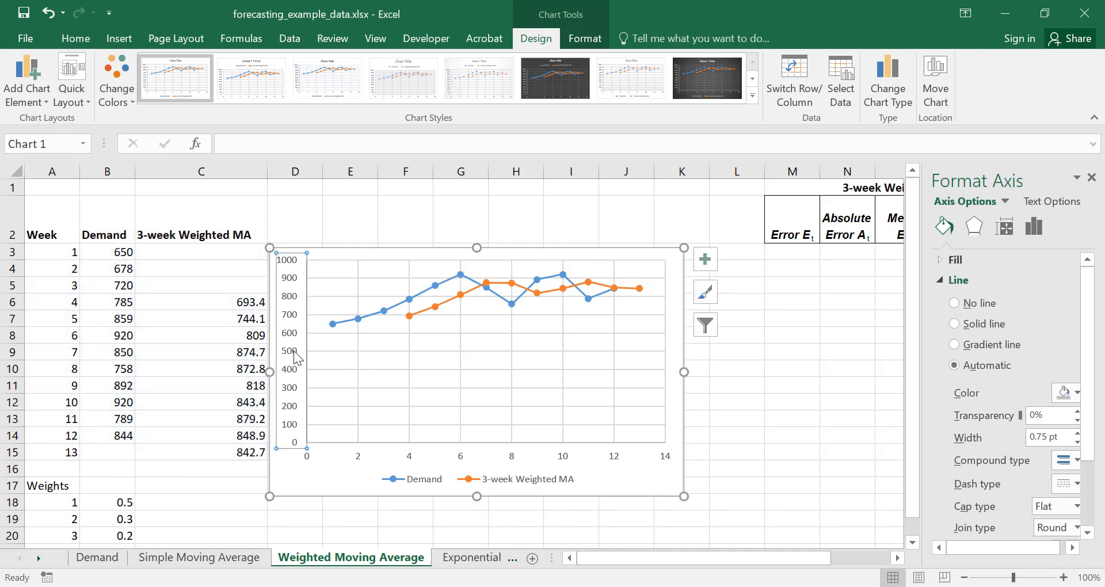
mouse_move(292, 356)
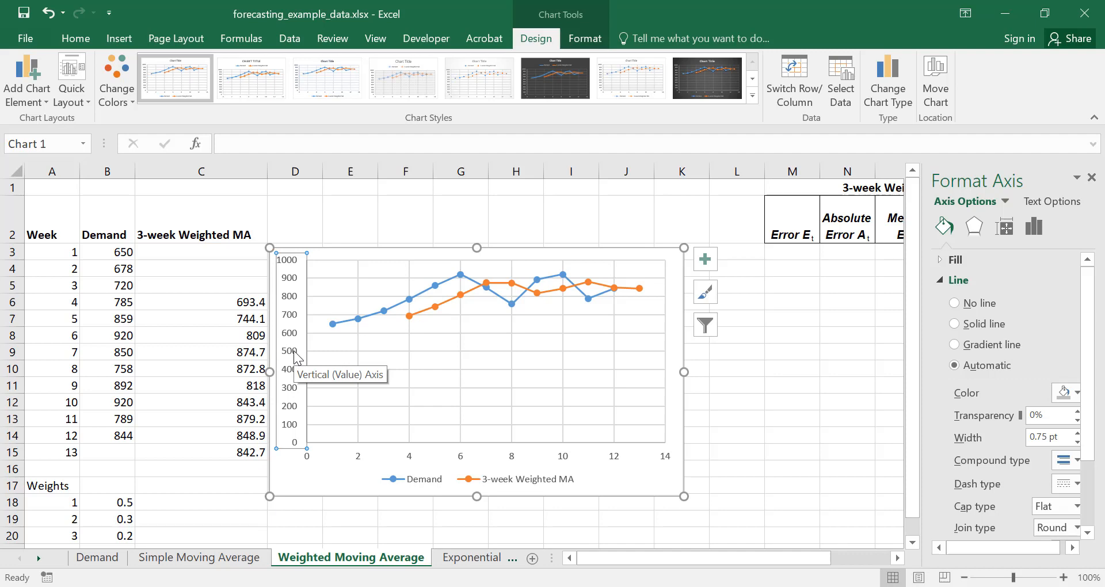
mouse_move(1064, 293)
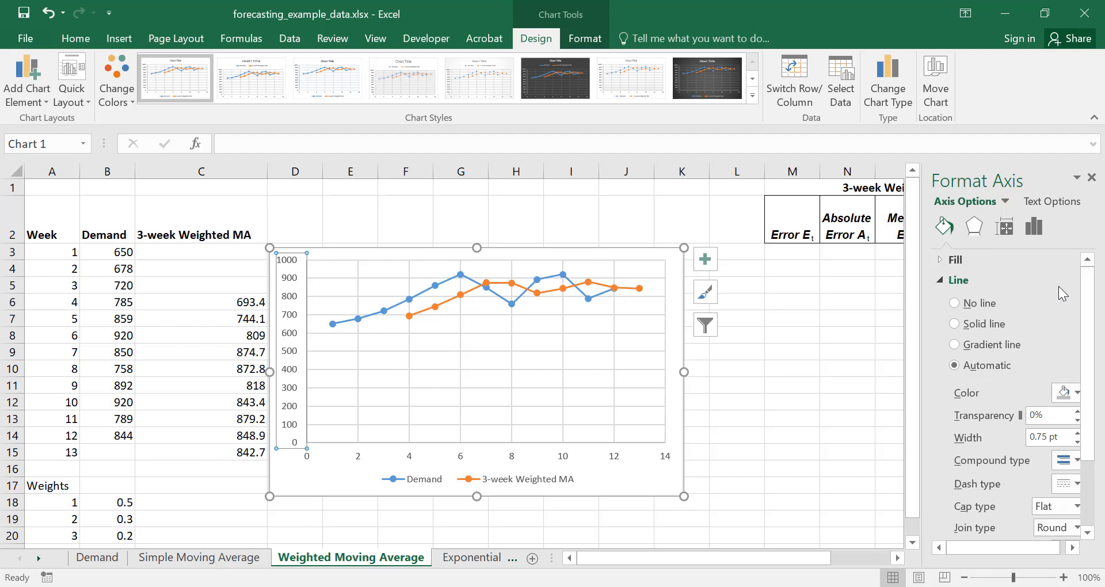
mouse_move(1026, 207)
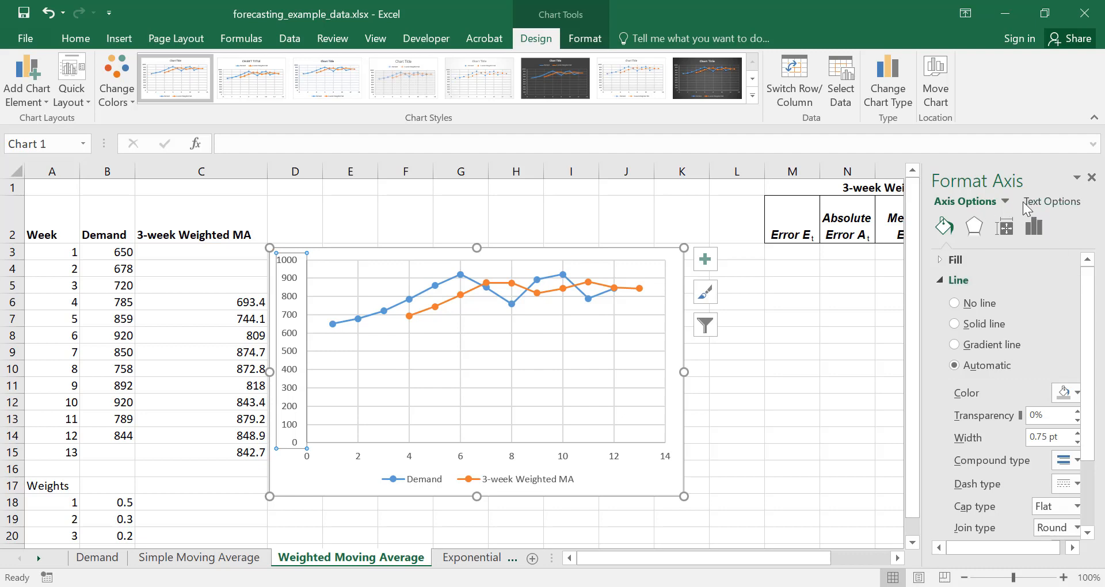
Set the vertical axis Minimum bound to 600 in the Format Axis pane
click(940, 260)
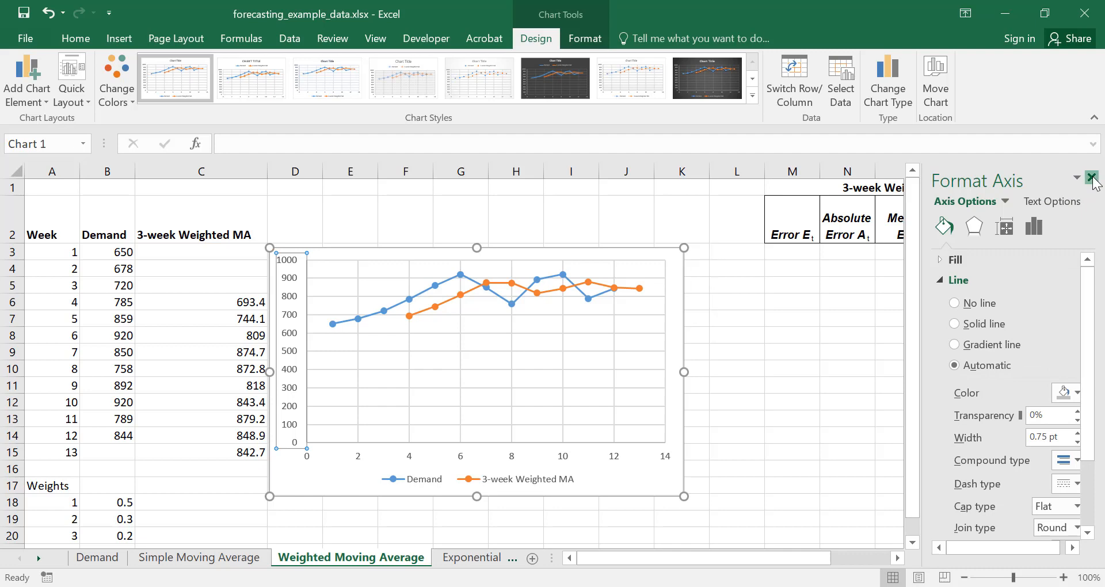
click(1089, 181)
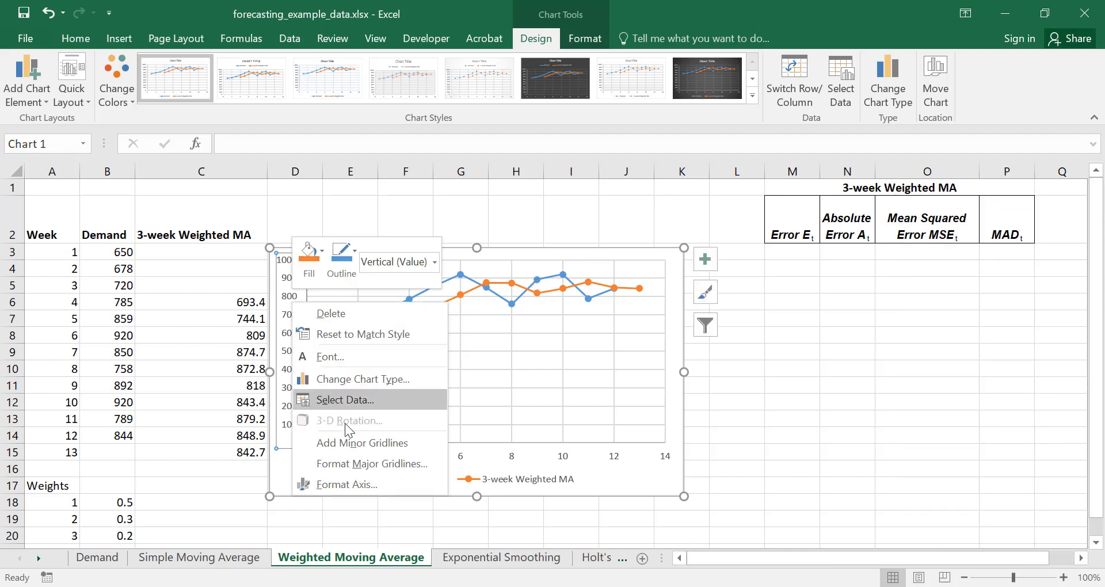
click(347, 485)
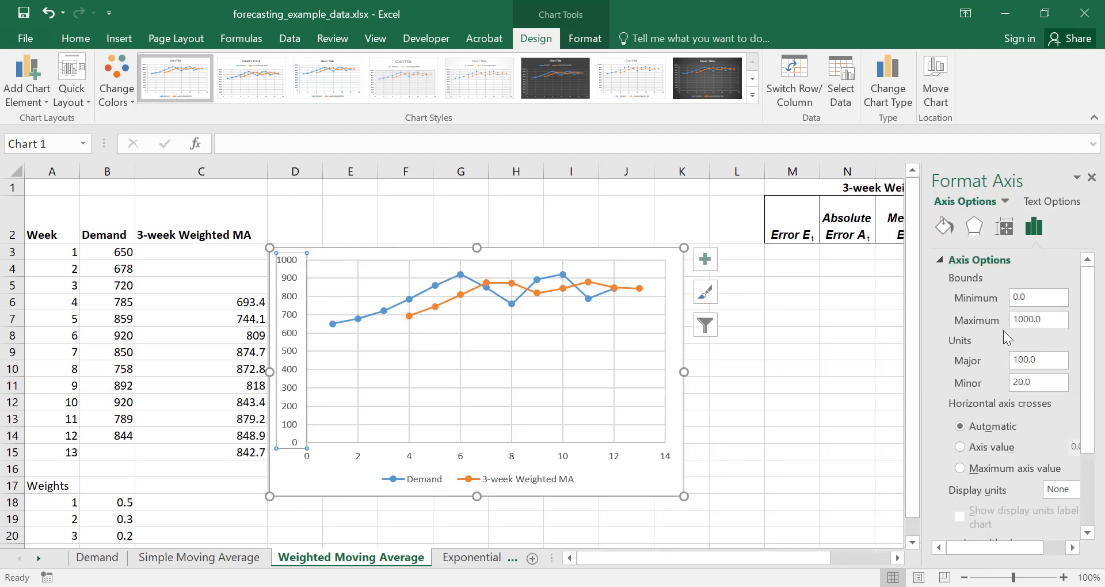
click(1038, 297)
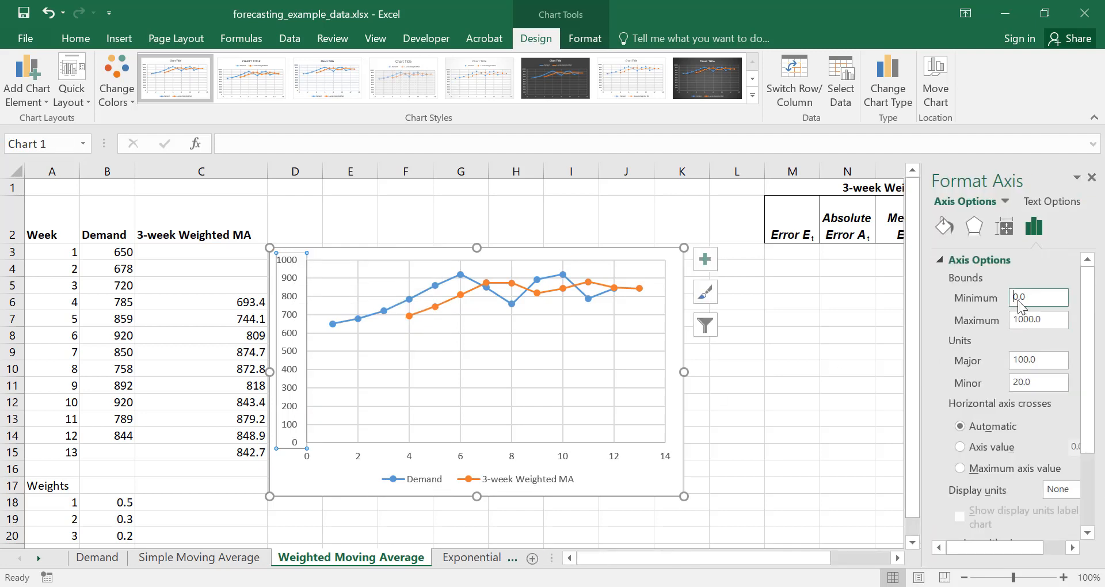
text(600.0)
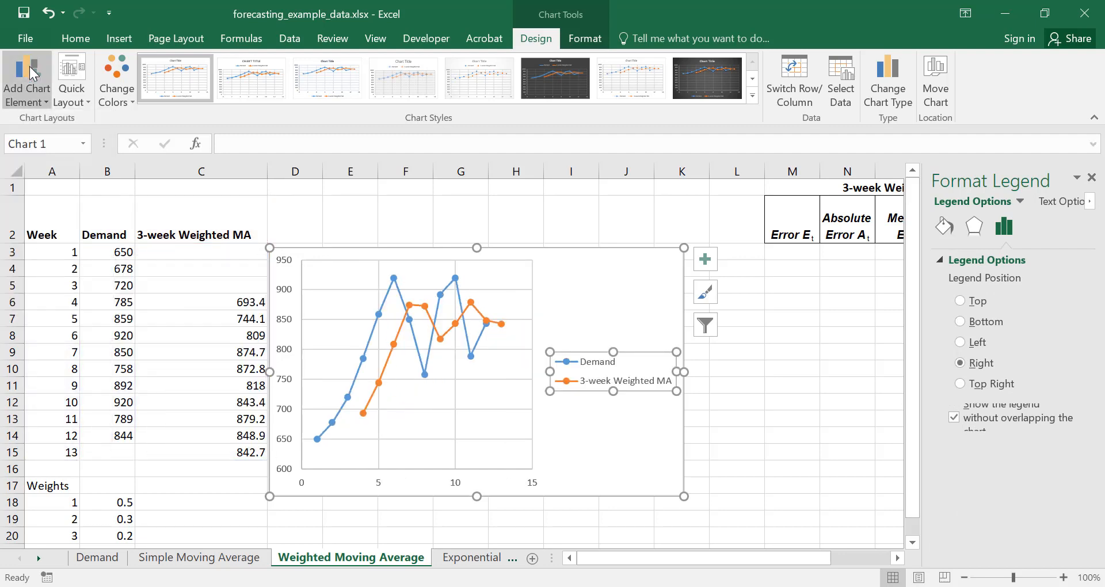
Add horizontal and vertical axis titles, renaming the horizontal title to Week
click(27, 80)
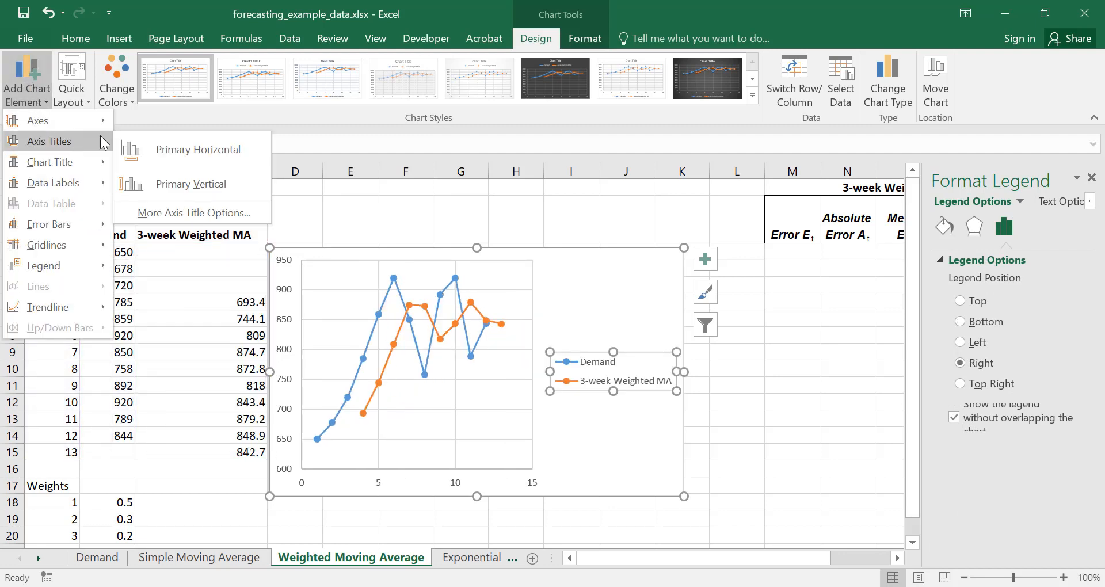
click(198, 149)
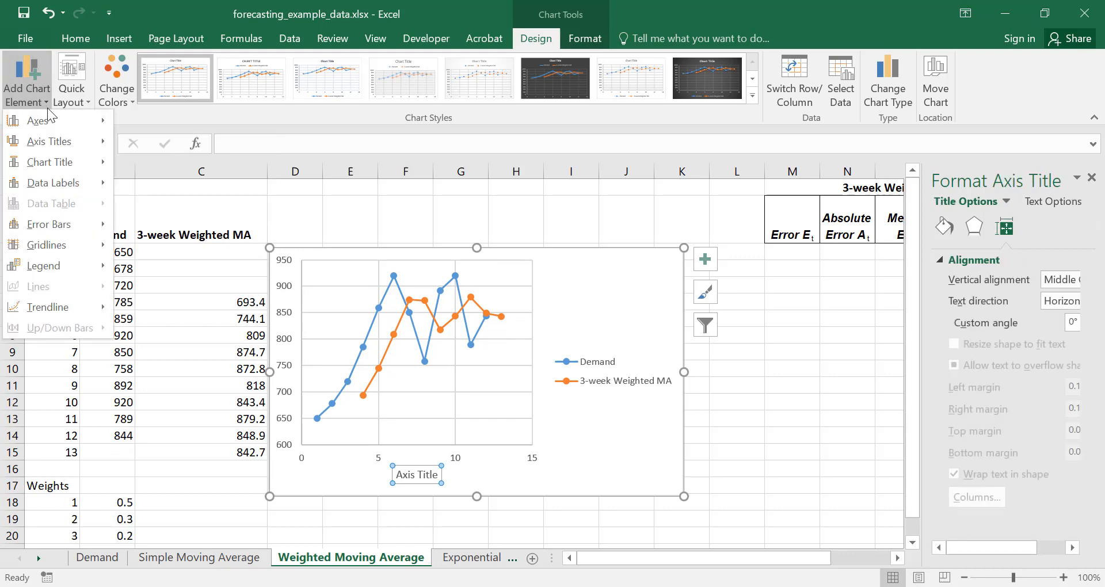
click(49, 141)
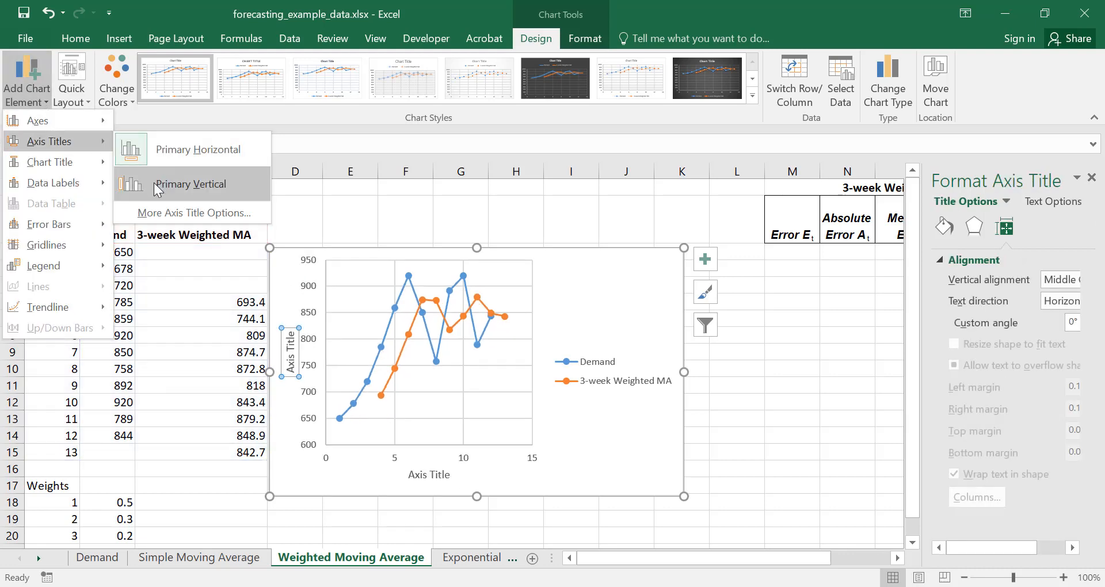
click(197, 149)
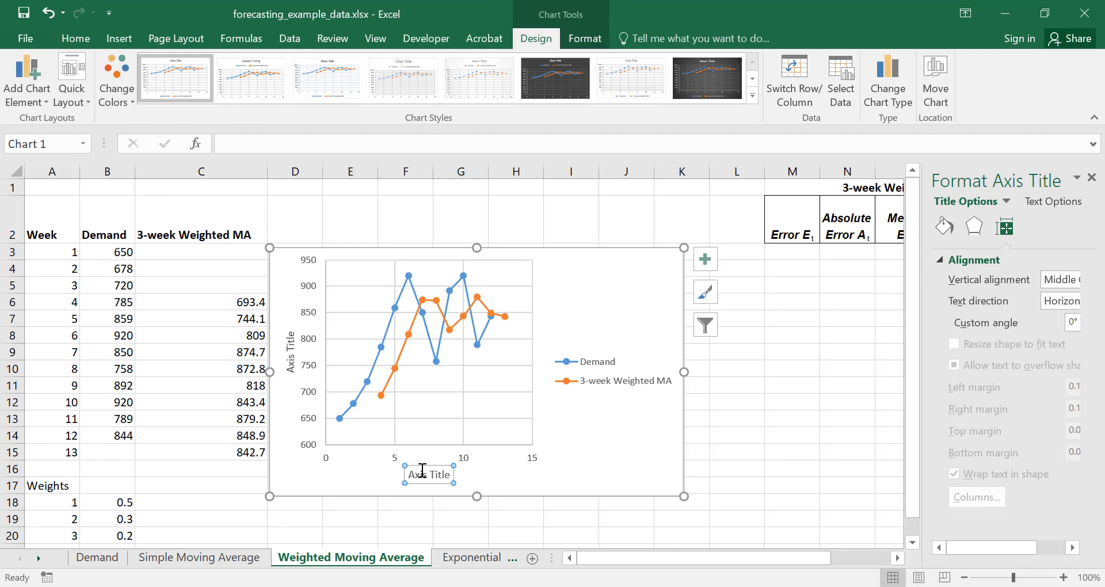
double_click(428, 475)
text(Week)
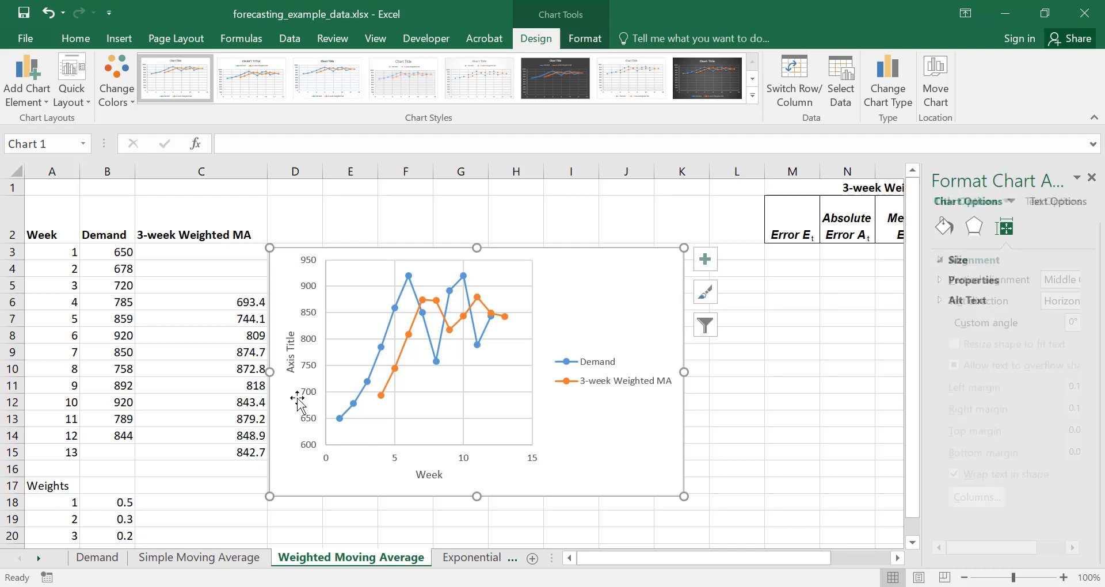
click(293, 357)
text(Demand Forecast)
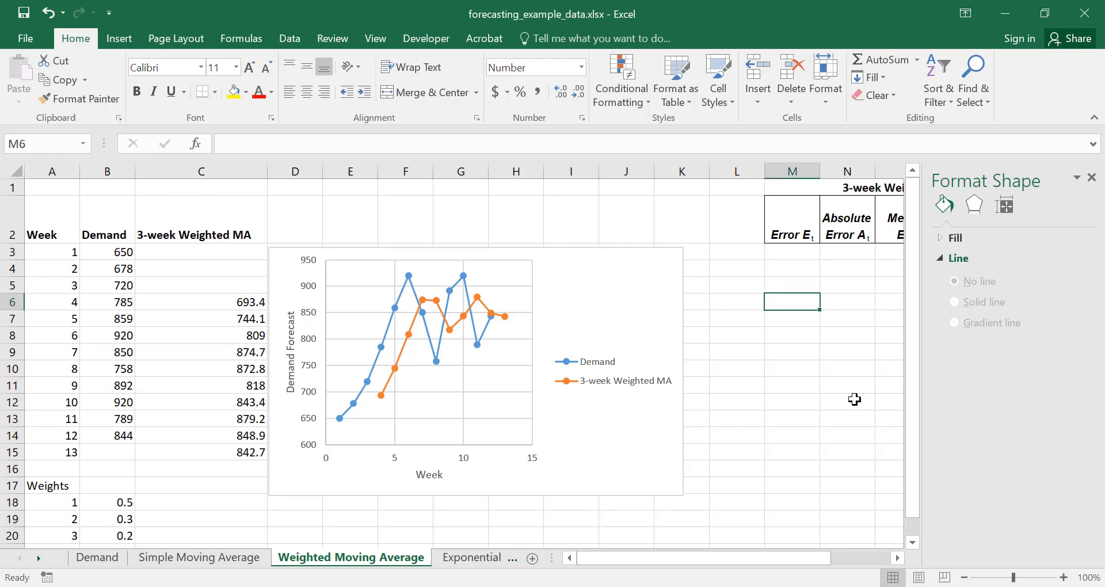
Enter =B6-C6 in M6 for the week-4 forecast error of 91.6
text(=)
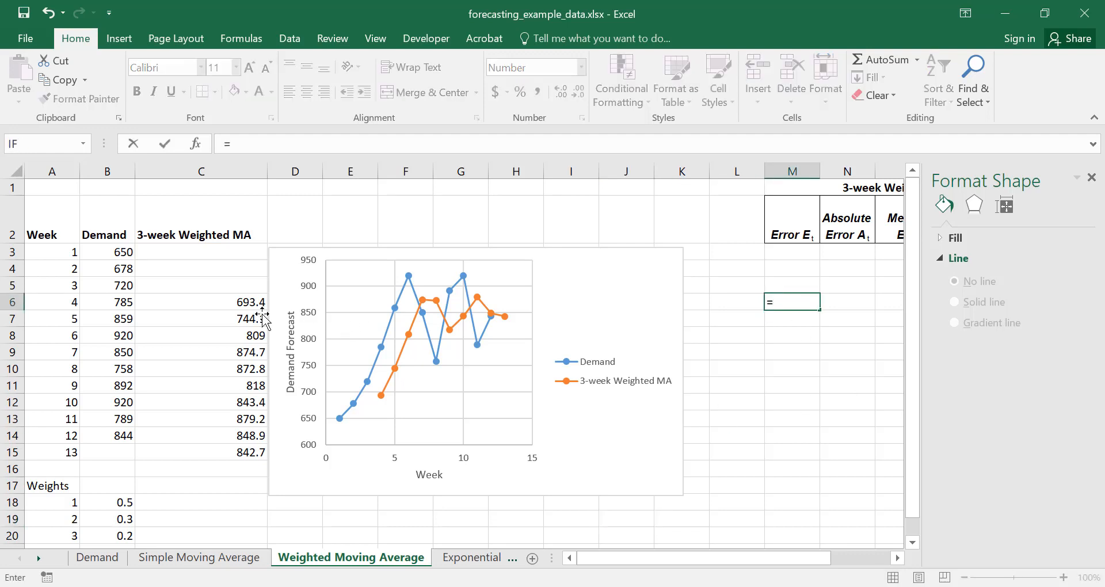
click(107, 302)
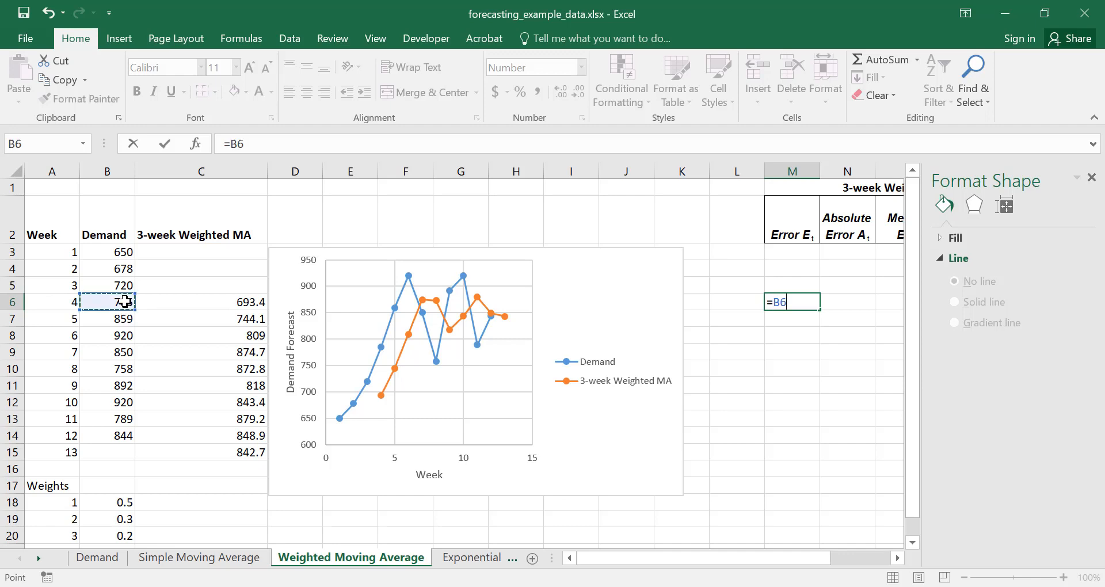
click(179, 301)
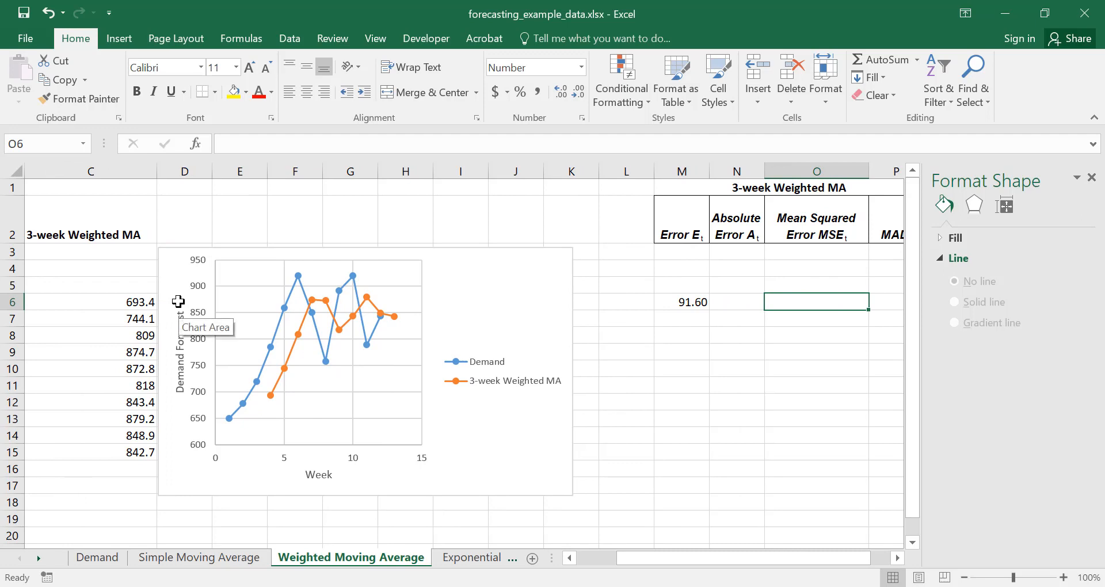
Enter =ABS(M6) in N6 for the week-4 absolute error
click(737, 302)
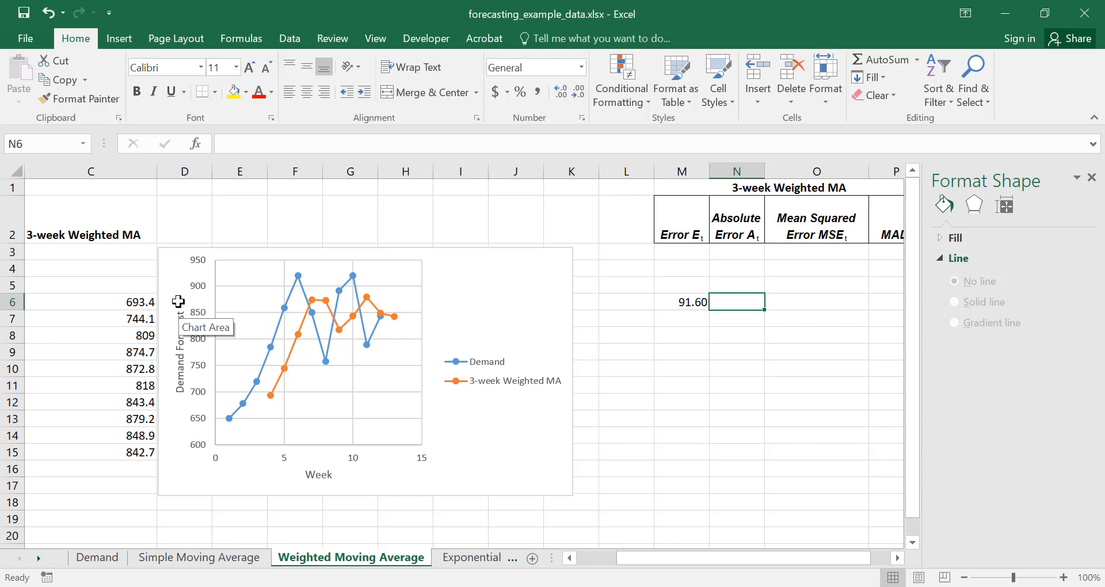
text(=abs()
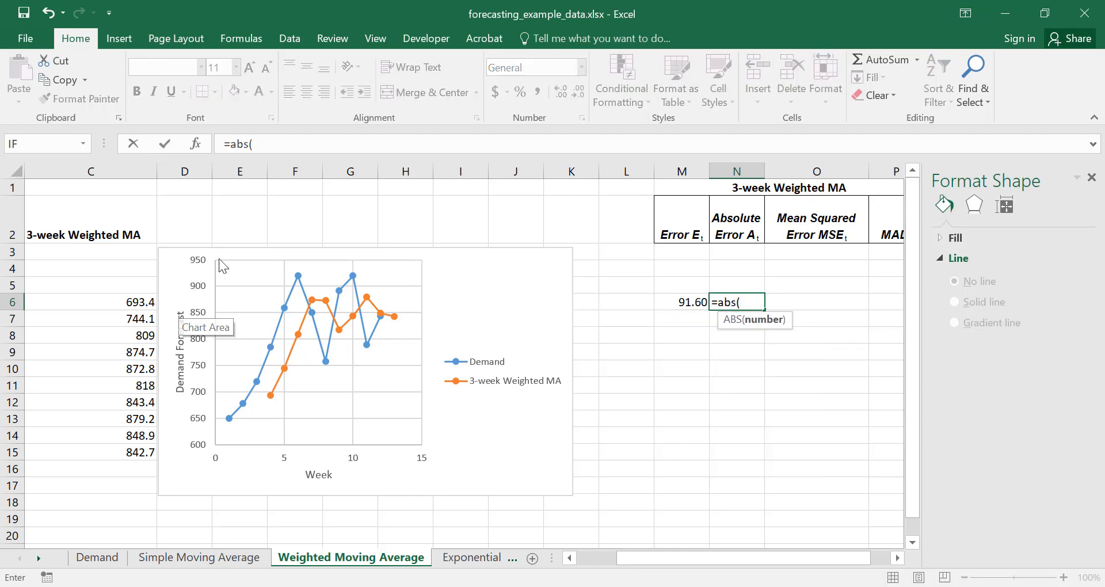
click(682, 301)
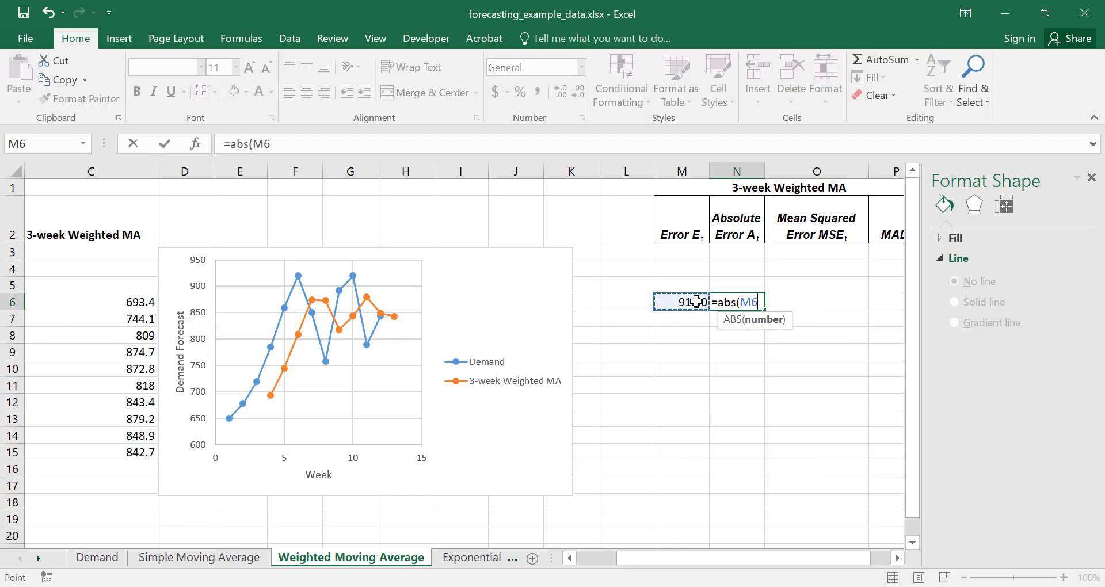
key(Enter)
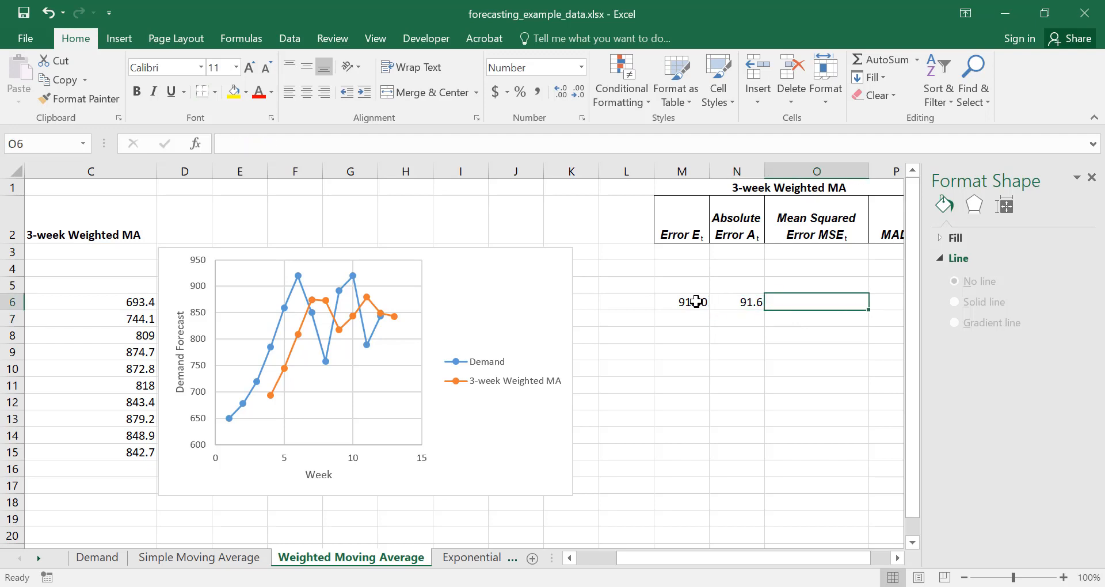
text(=)
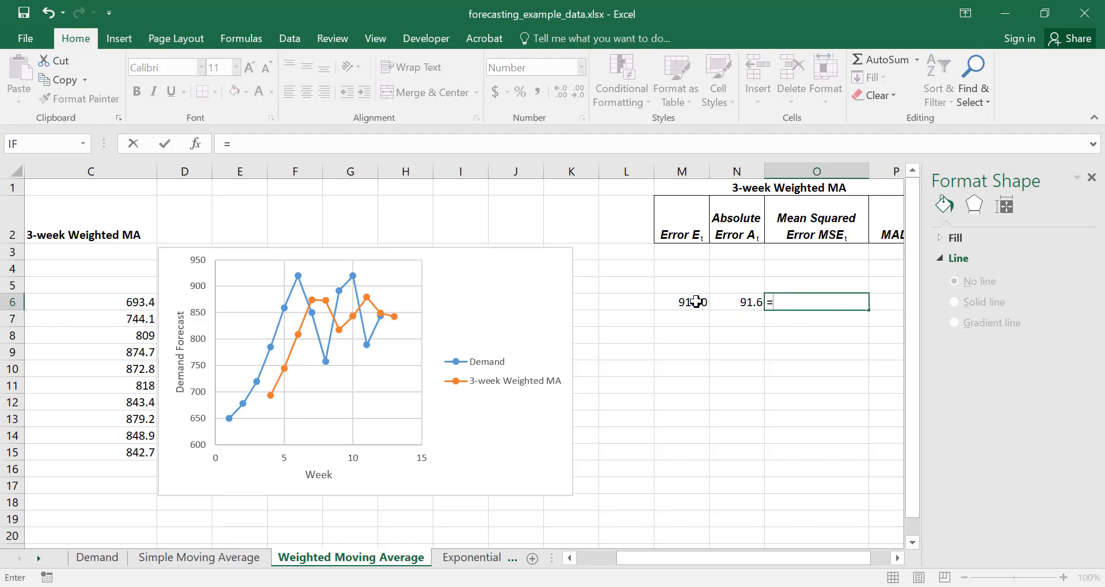
Complete =SUMSQ($M$6:M6)/(A6-3) in O6, giving an MSE of 8390.56
text(SUMSQ)
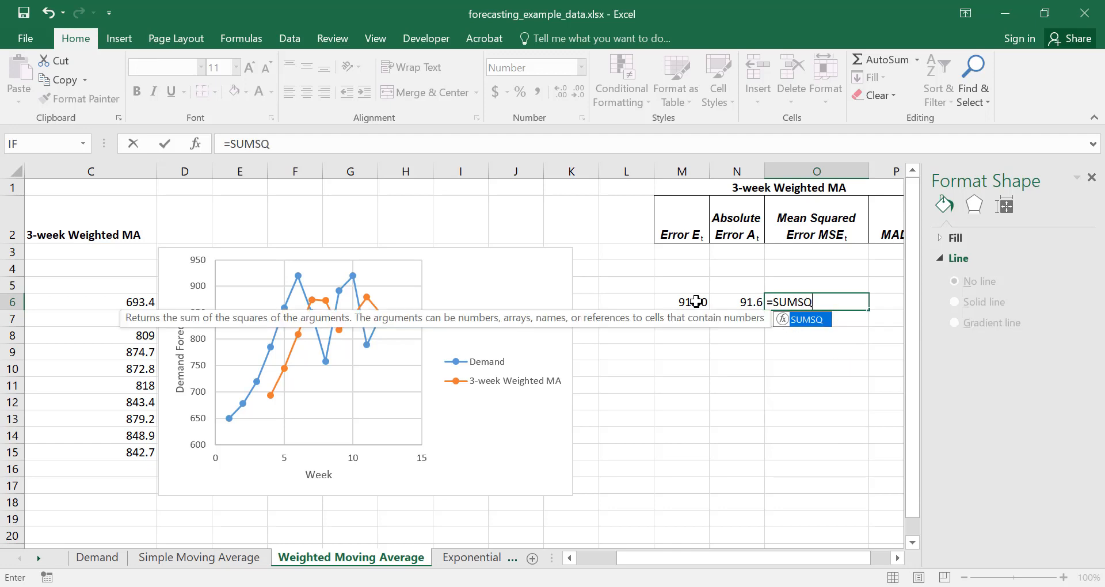
text(()
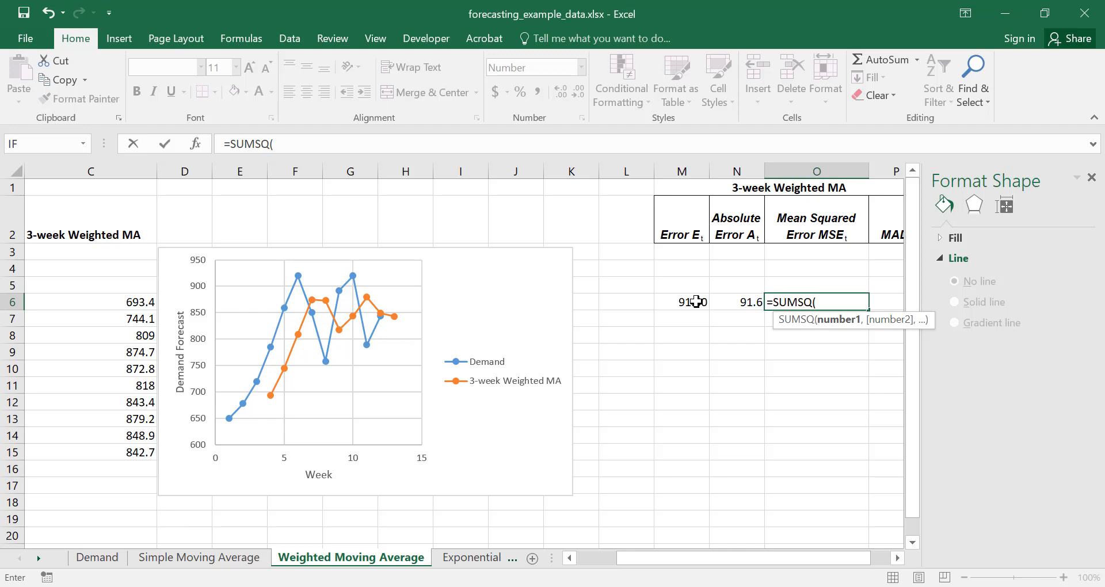
click(682, 302)
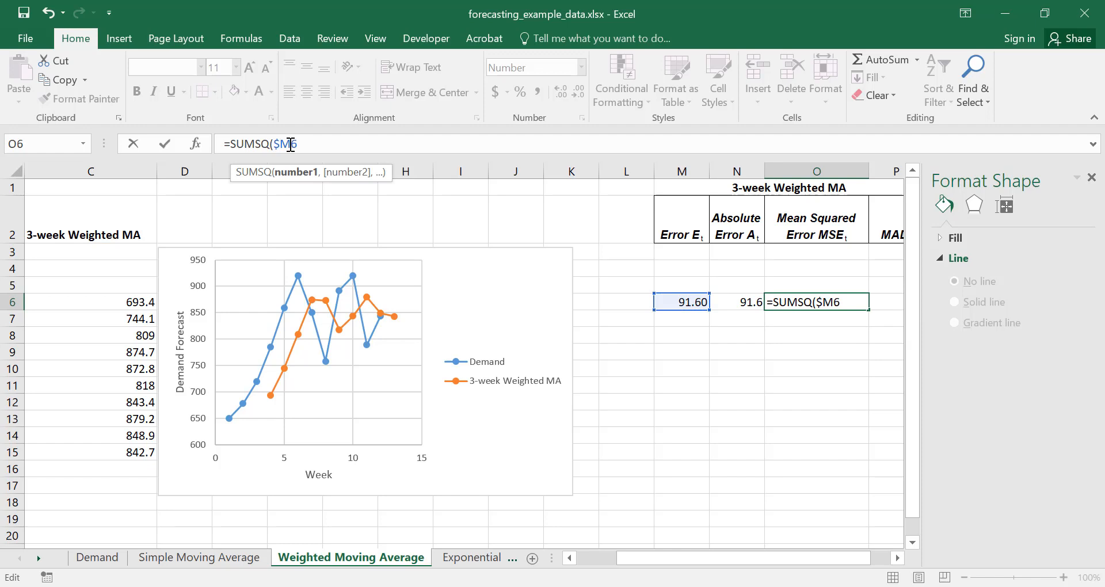
key(F4)
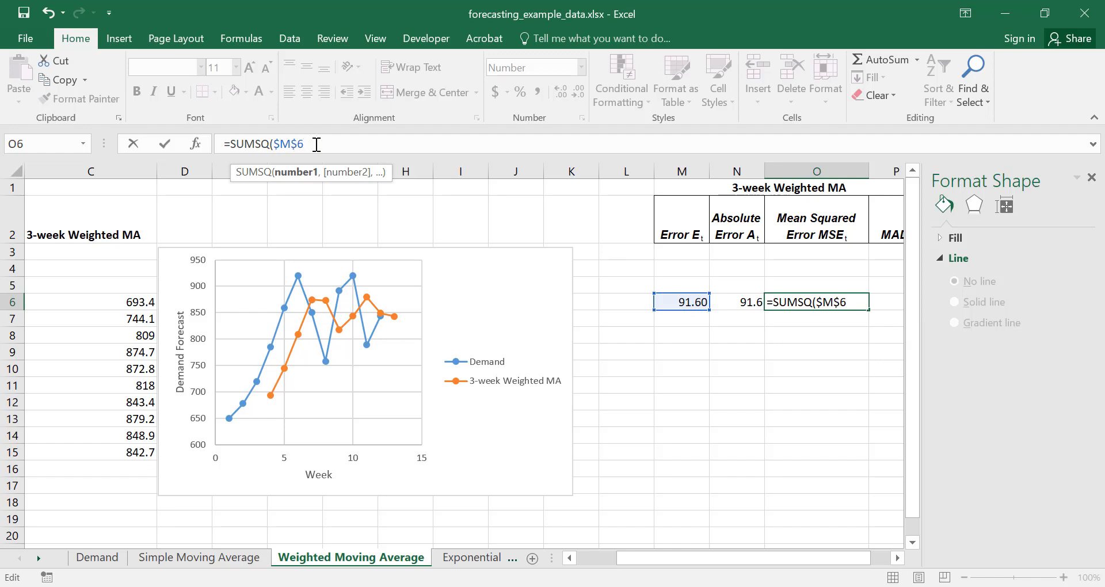
text(:M)
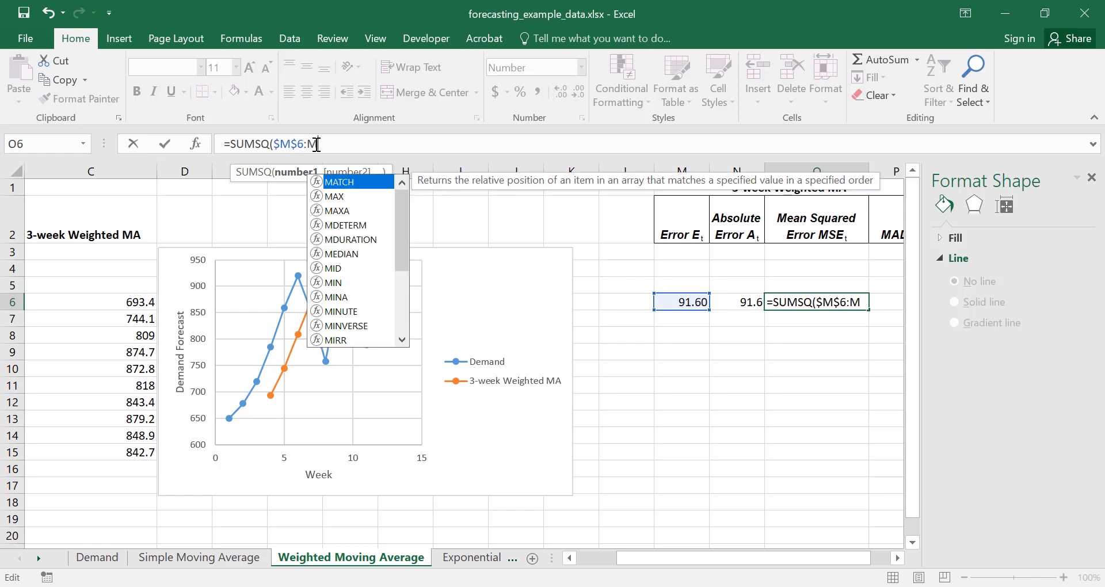
text(6)
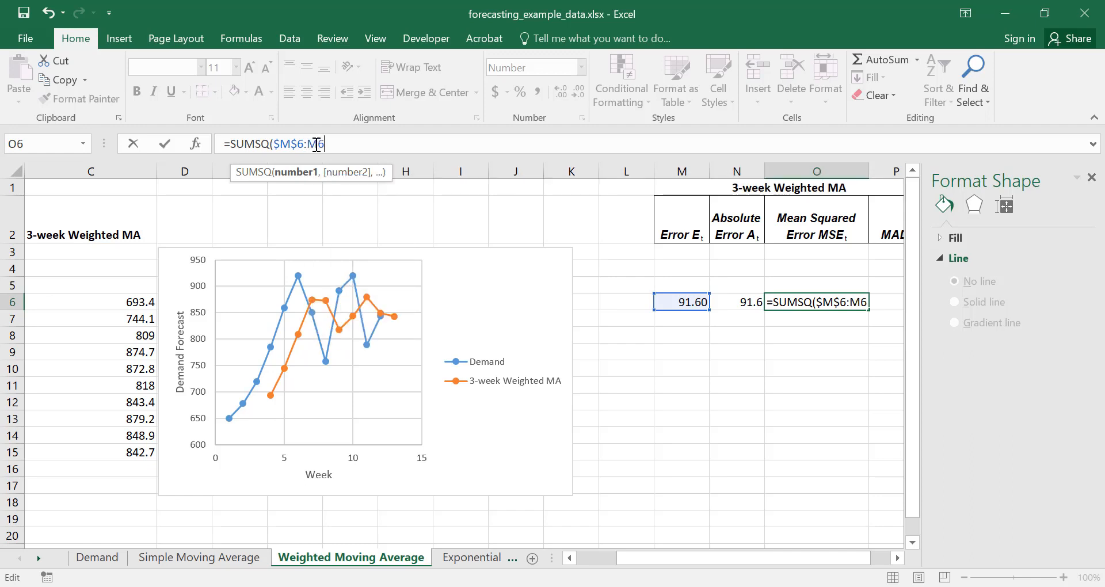
text(/()
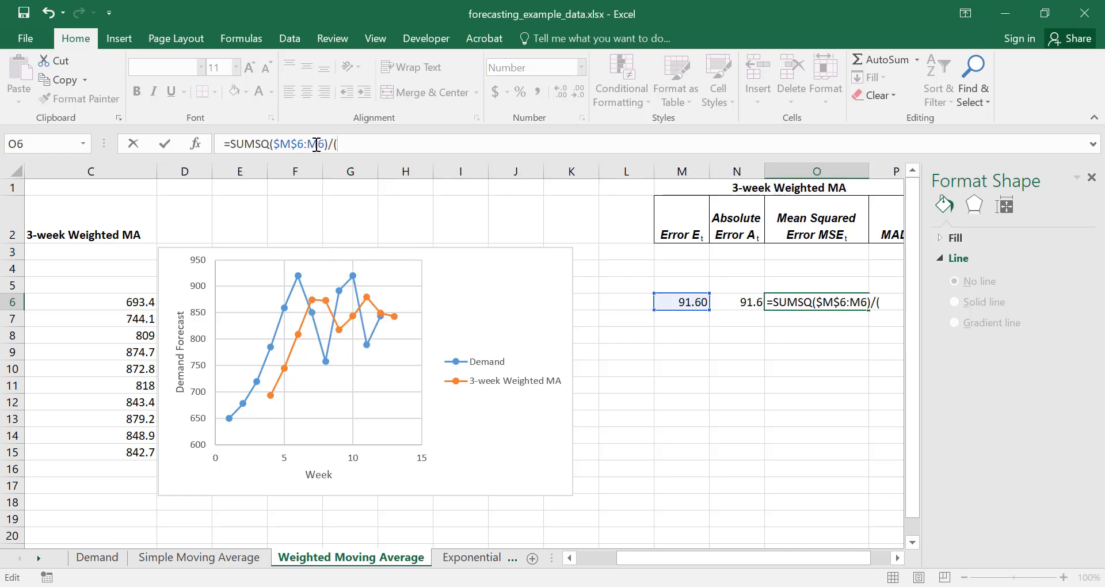
scroll(left, 3)
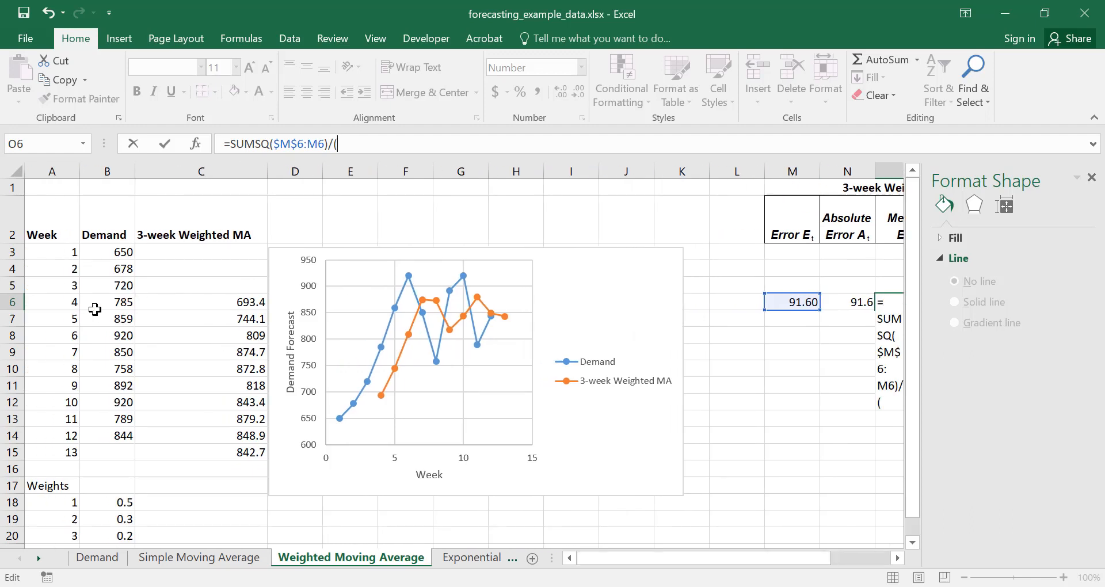
click(52, 302)
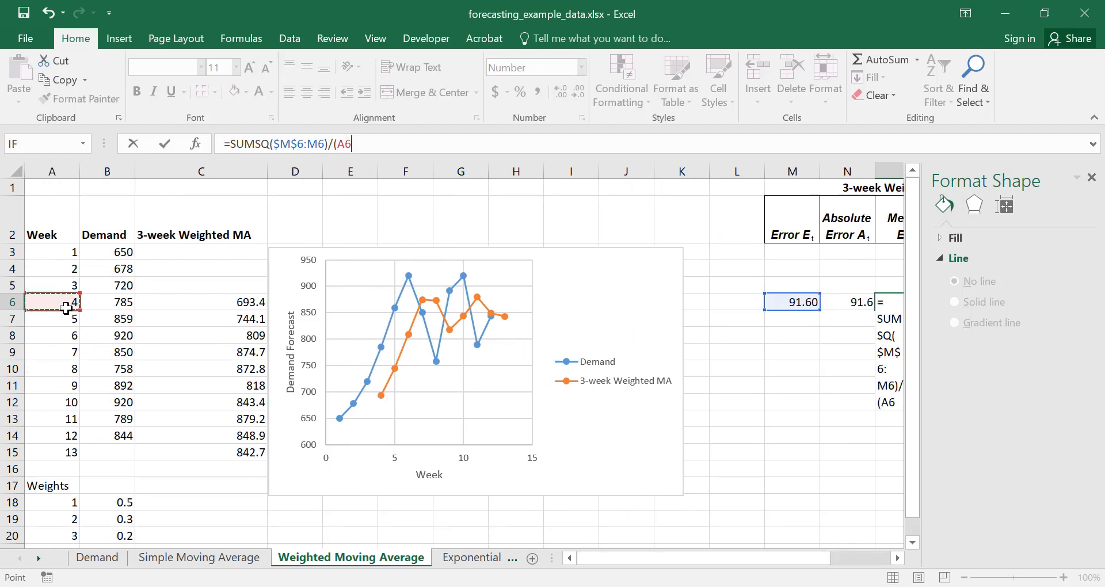
text(-3)
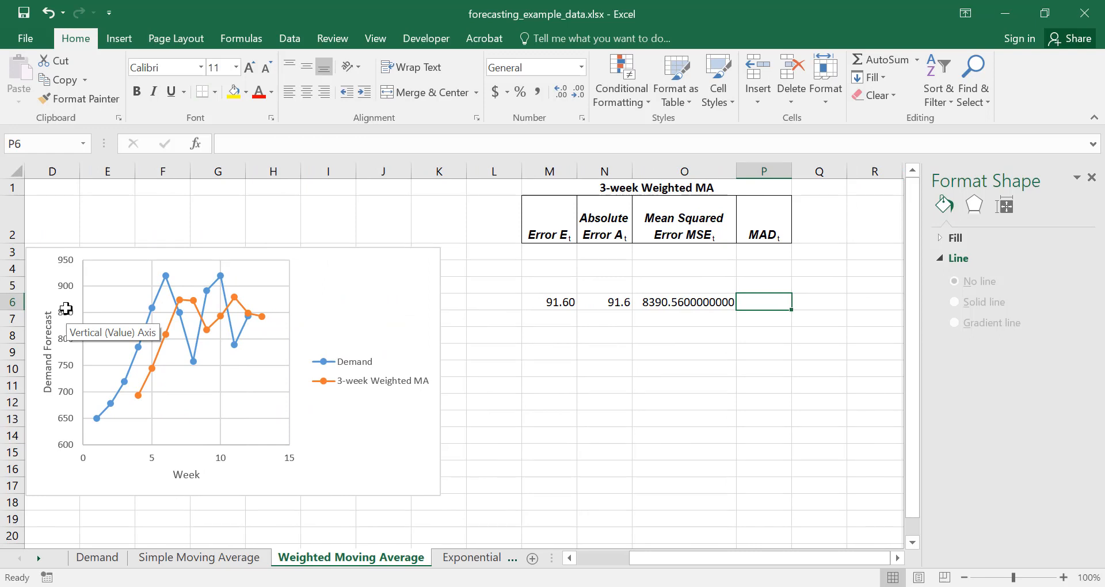
Enter =AVERAGE($N$6:N6) in P6 for MAD, then check the week-12 MSE result
text(=average()
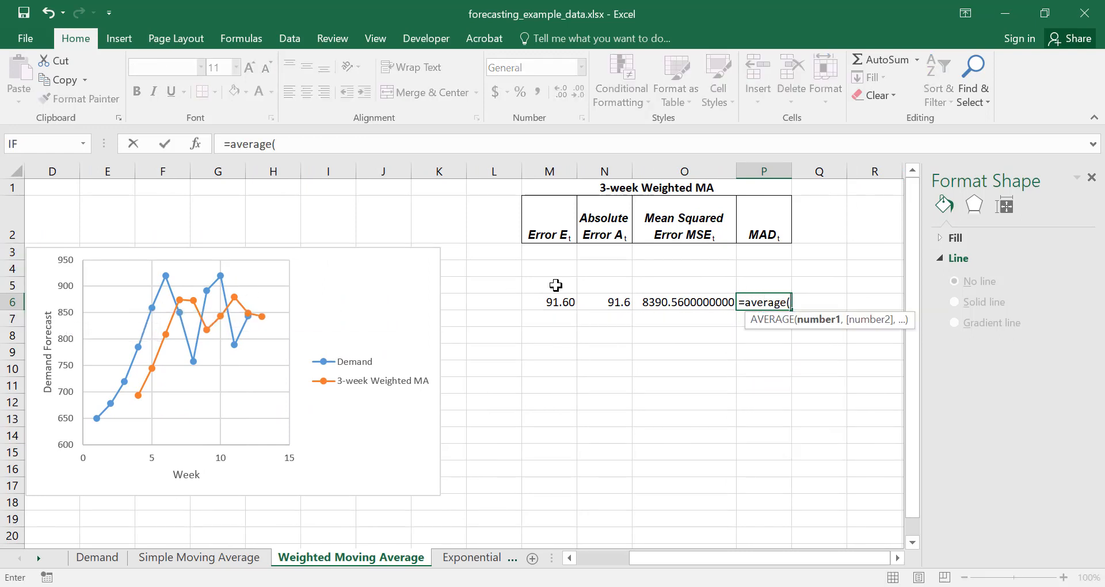
click(604, 301)
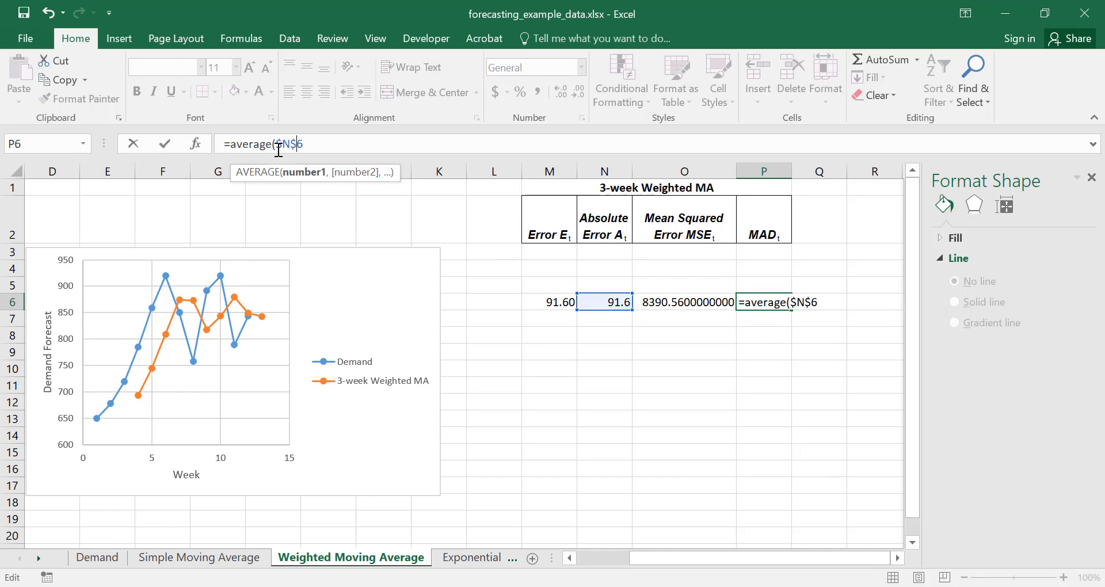
text(:)
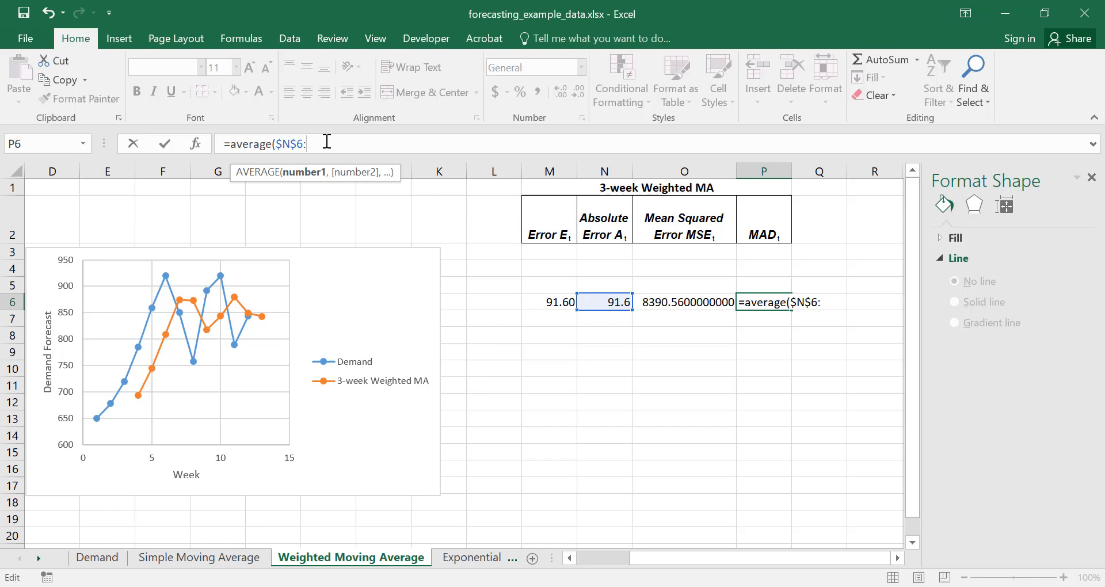
text(N6))
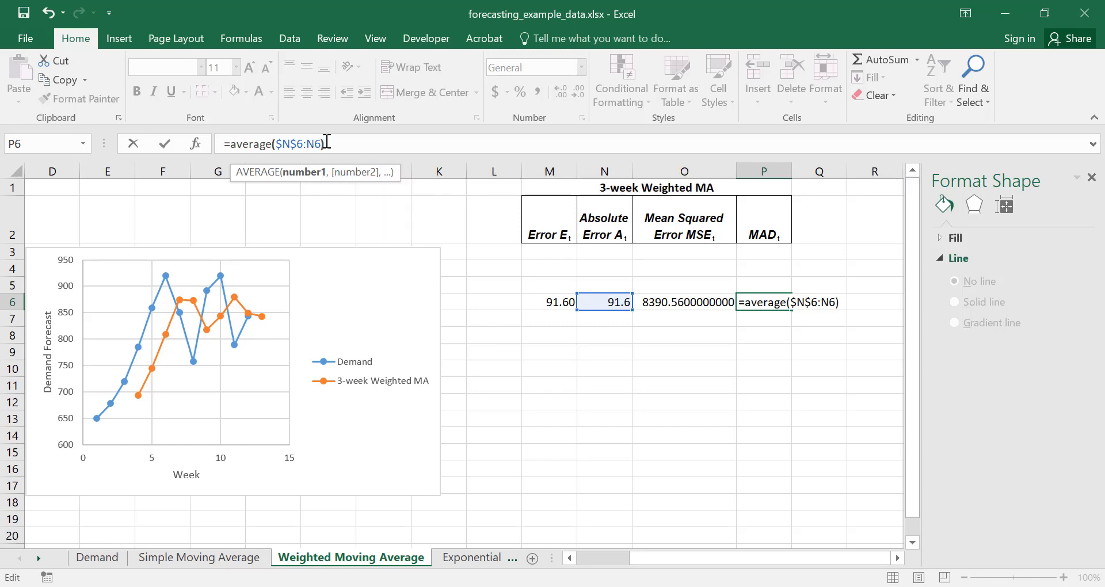
key(Enter)
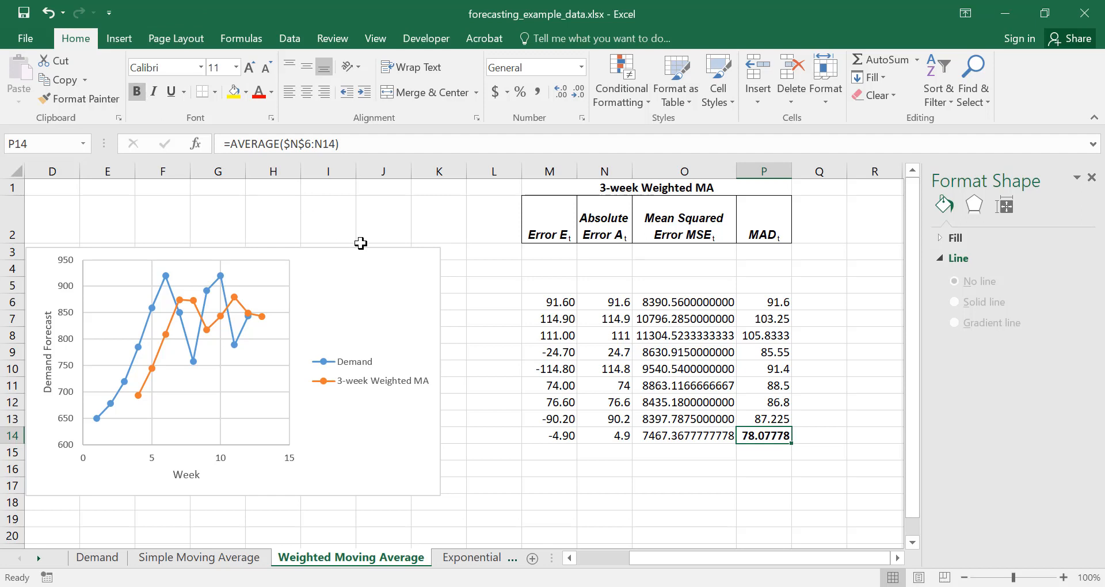
click(685, 436)
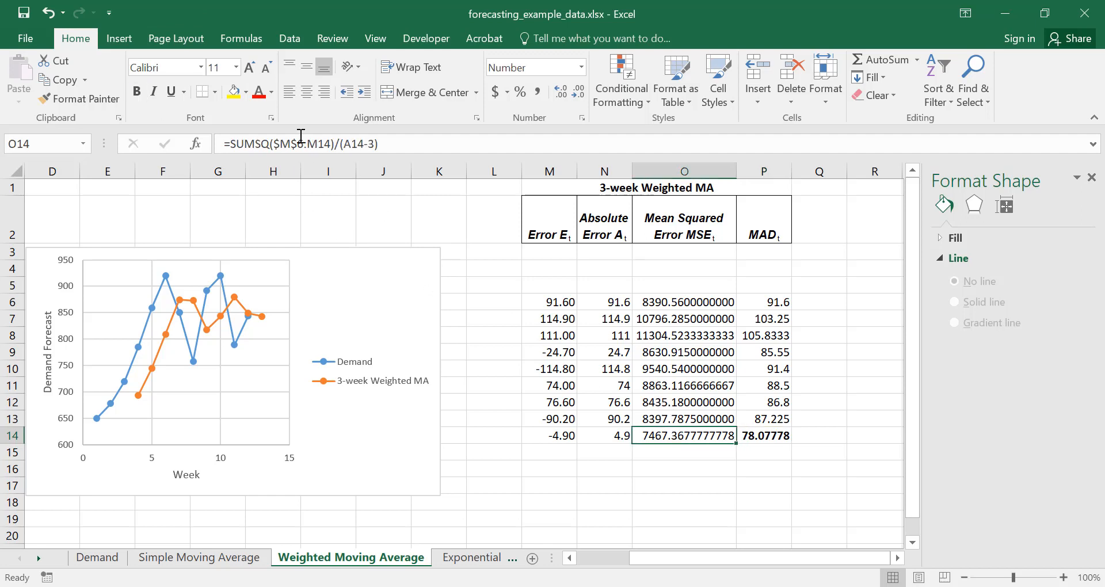